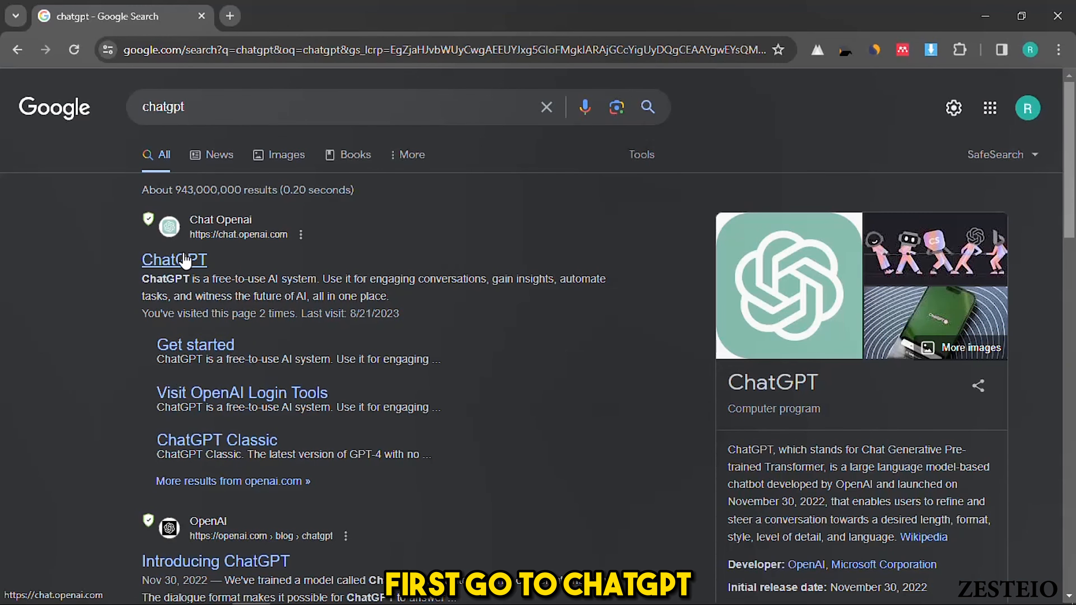
Step: Open ChatGPT from the Google results and log in to the account
{"action": "left_click", "coordinate": [174, 259]}
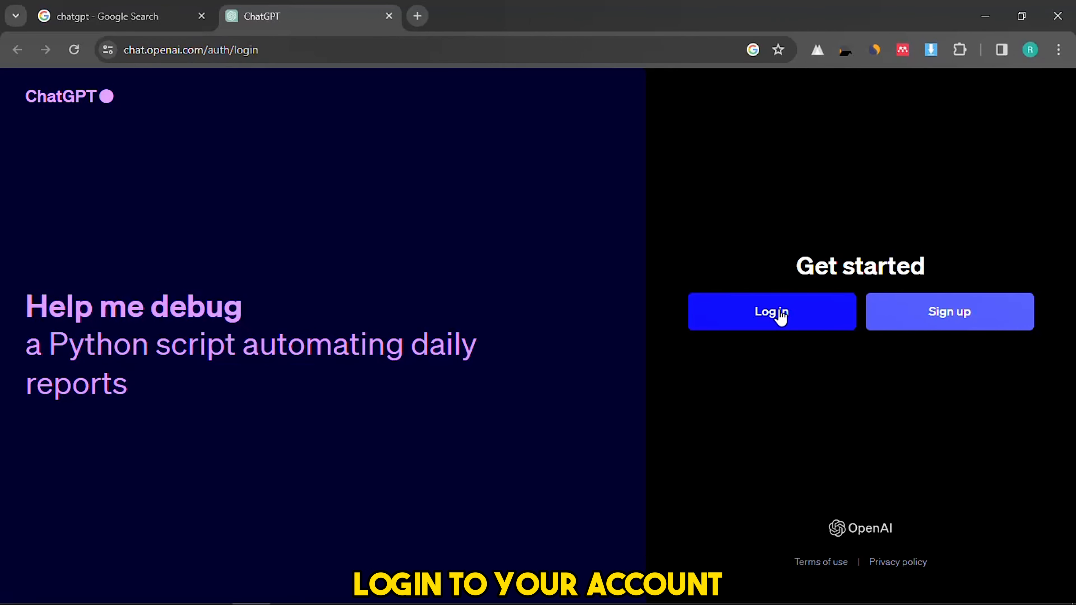
{"action": "left_click", "coordinate": [770, 312]}
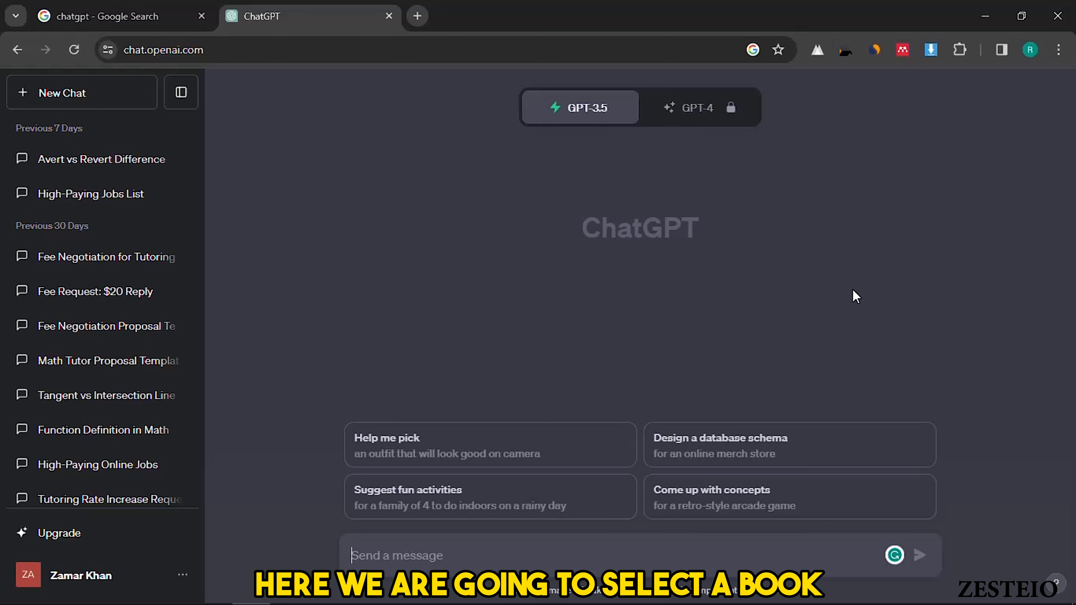
{"action": "mouse_move", "coordinate": [728, 281]}
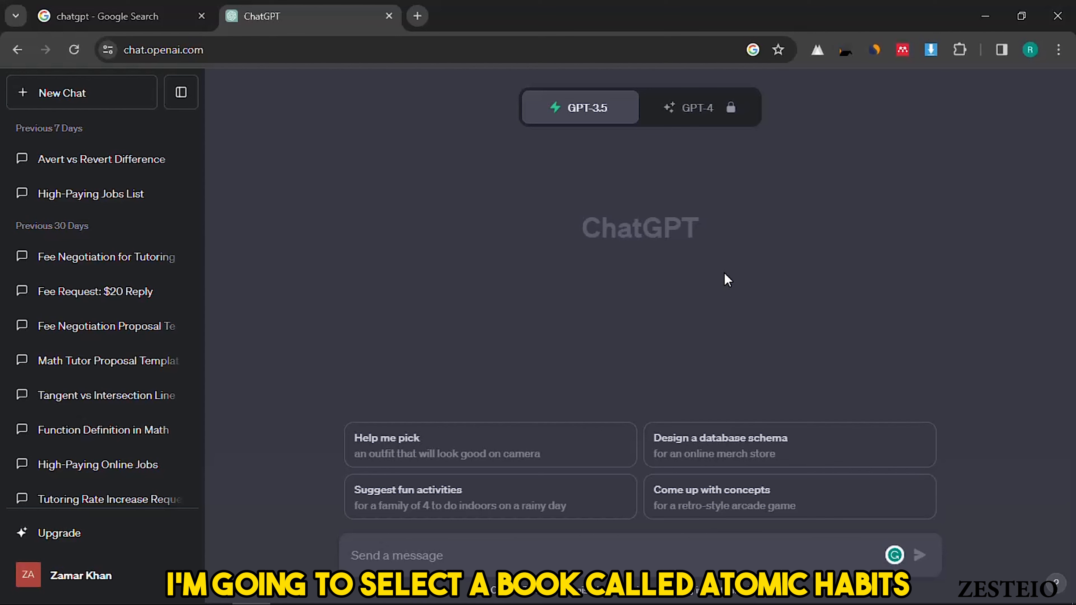
Step: Search Amazon for atomic habits and browse to the Atomic Habits audiobook listing
{"action": "left_click", "coordinate": [501, 556]}
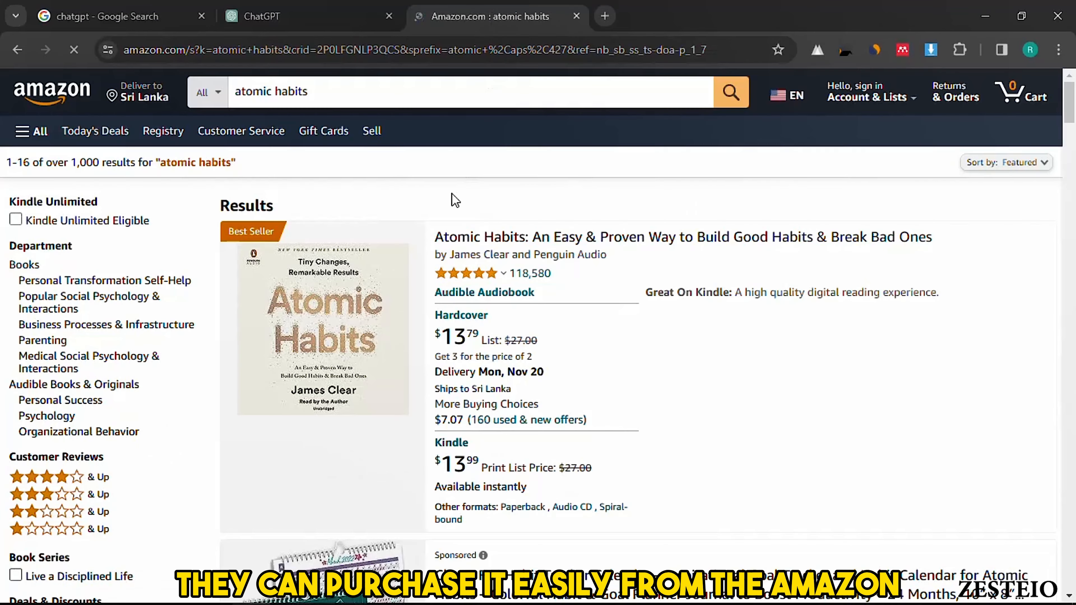
{"action": "mouse_move", "coordinate": [396, 291]}
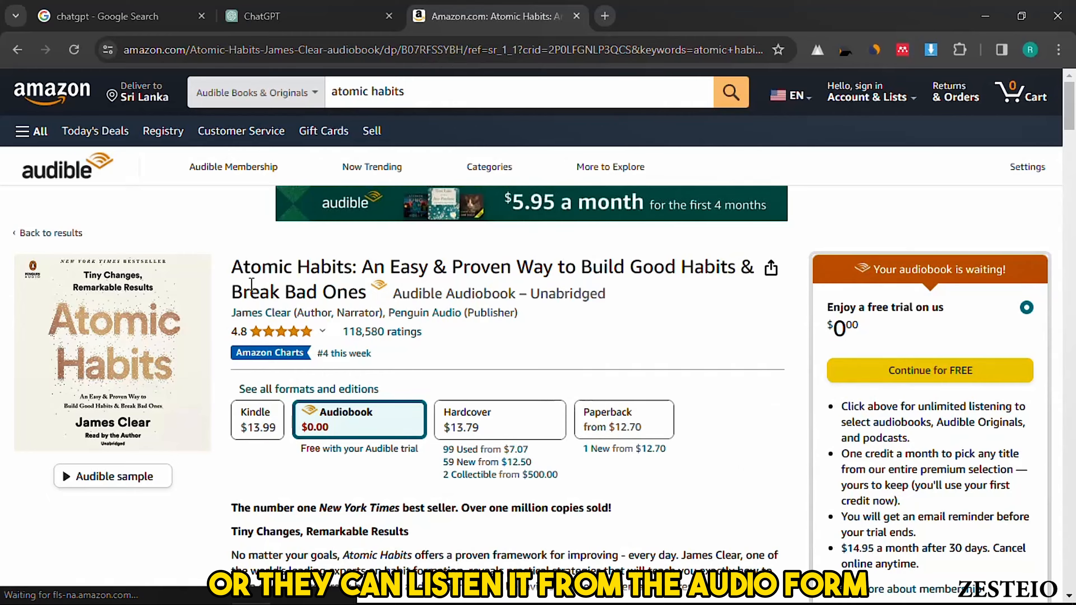
{"action": "scroll", "scroll_direction": "down", "scroll_amount": 3}
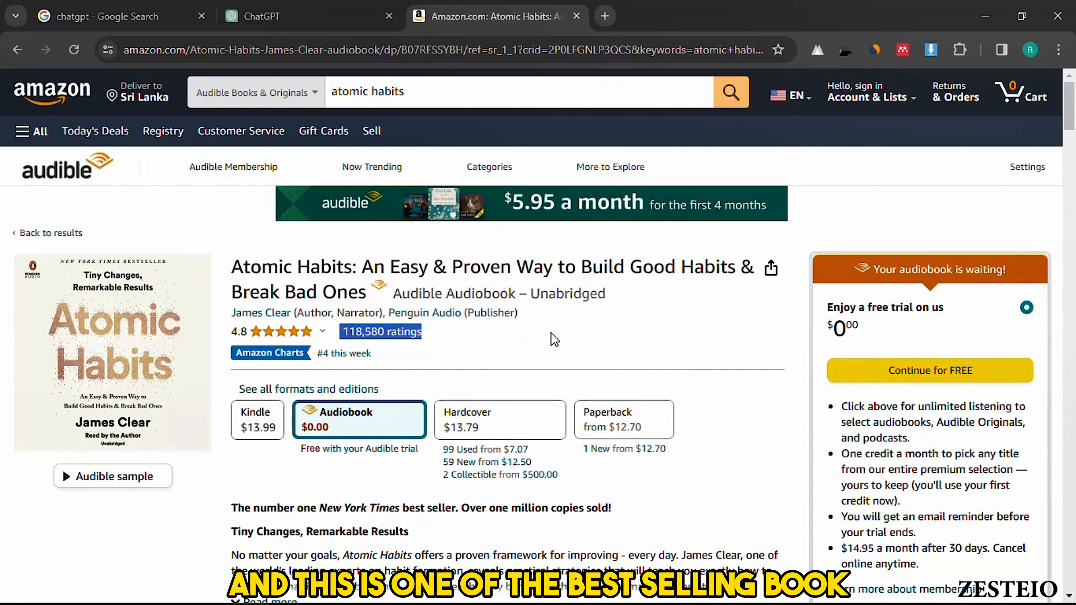
Step: Check the Google result showing Medium's ~100 million monthly readers, then view the Medium home page
{"action": "left_click", "coordinate": [827, 16]}
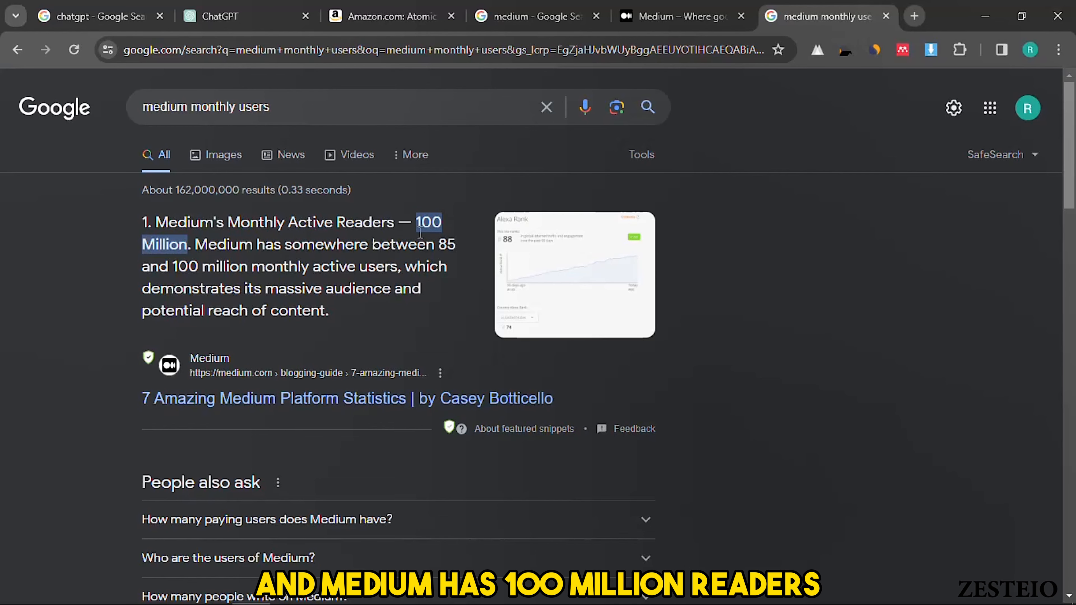
{"action": "left_click", "coordinate": [679, 15]}
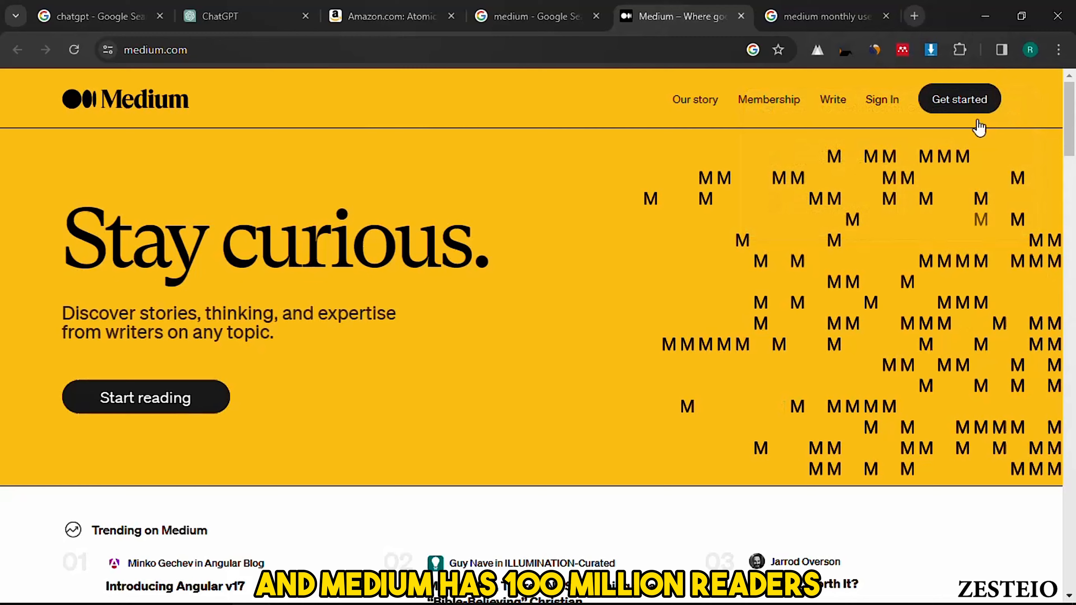
{"action": "mouse_move", "coordinate": [881, 103]}
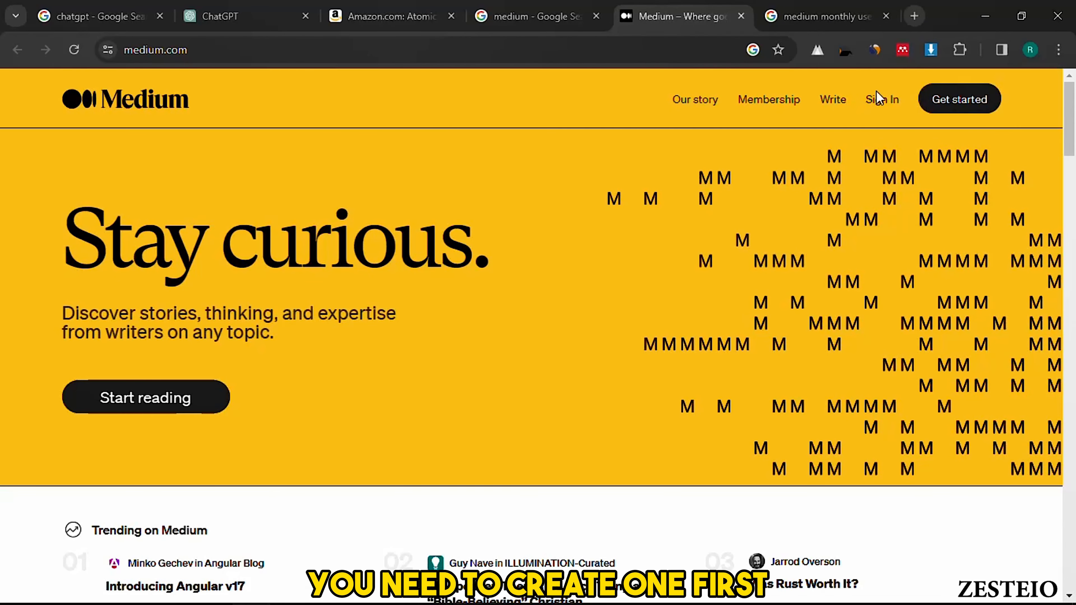
Step: Have ChatGPT draft a 200-word human-sounding Atomic Habits article for Medium, then return to Medium
{"action": "left_click", "coordinate": [240, 16]}
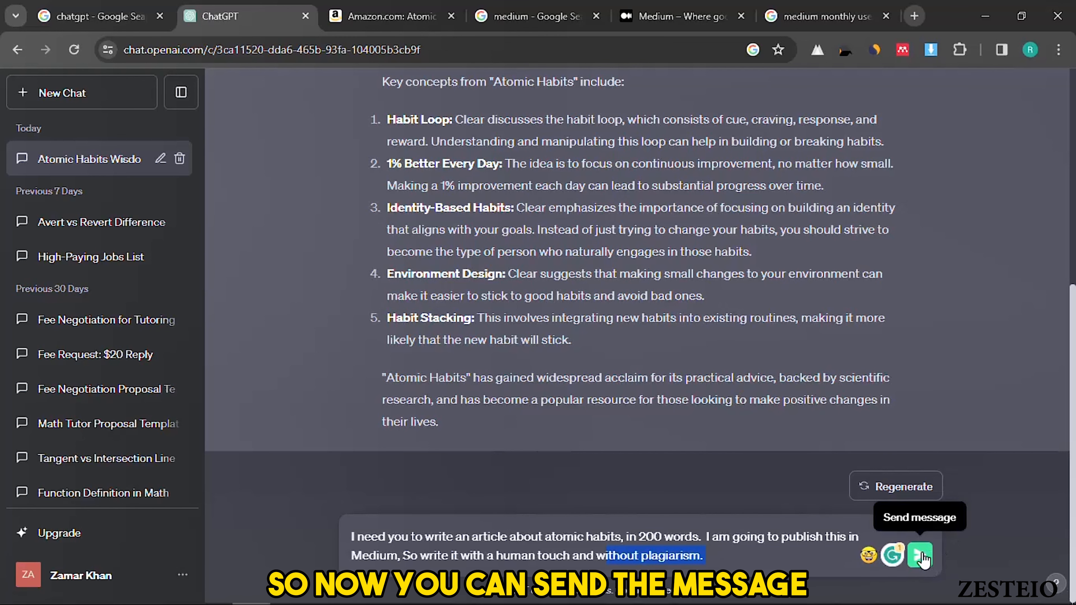
{"action": "left_click", "coordinate": [920, 555]}
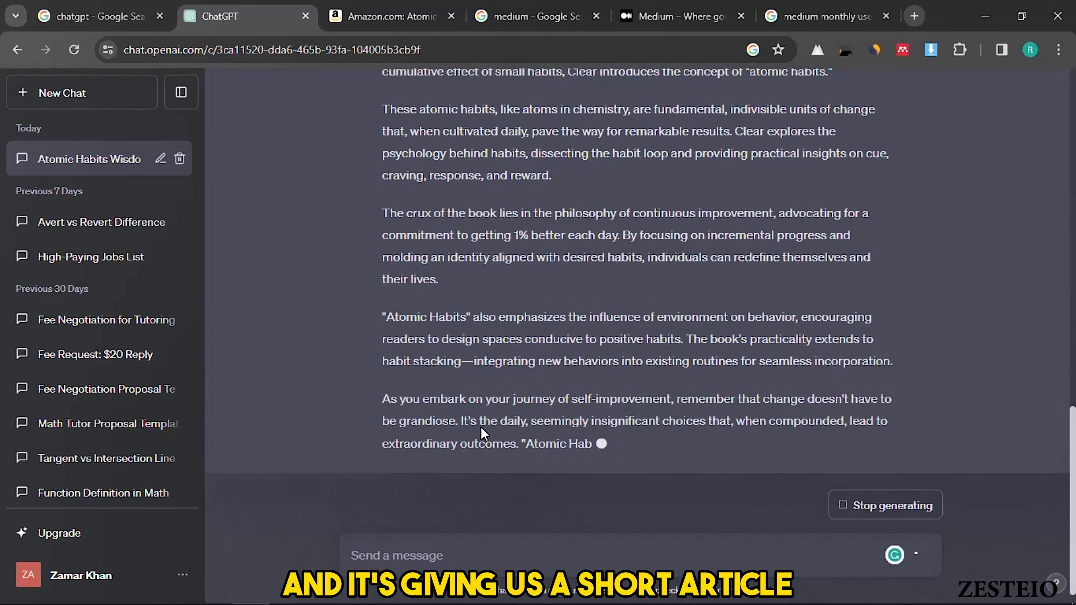
{"action": "left_click", "coordinate": [809, 16]}
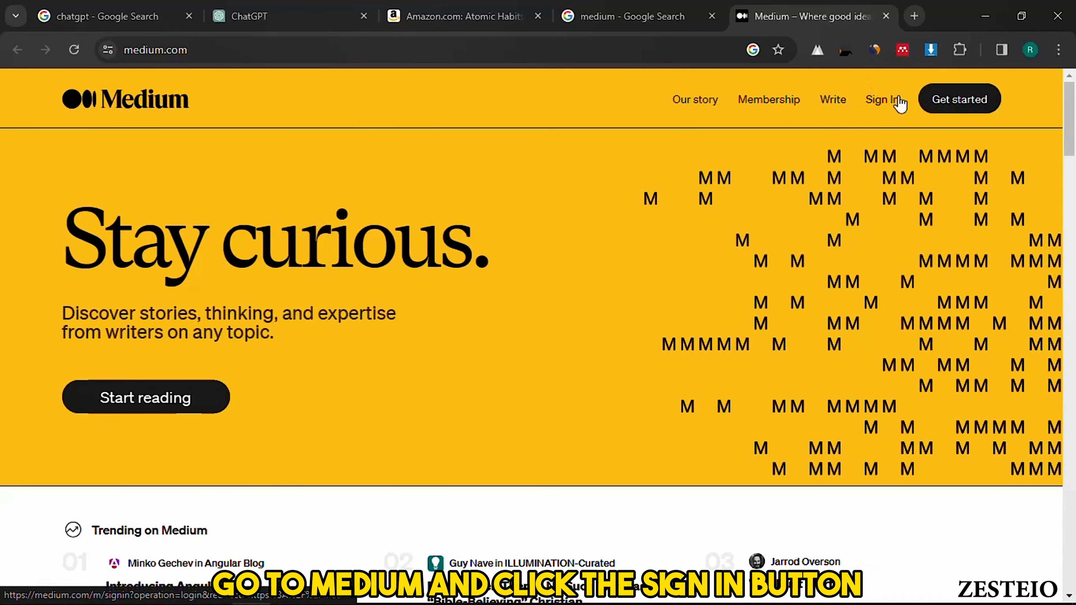
Step: Create the Medium account through the confirmation email's Create your account link
{"action": "left_click", "coordinate": [881, 99]}
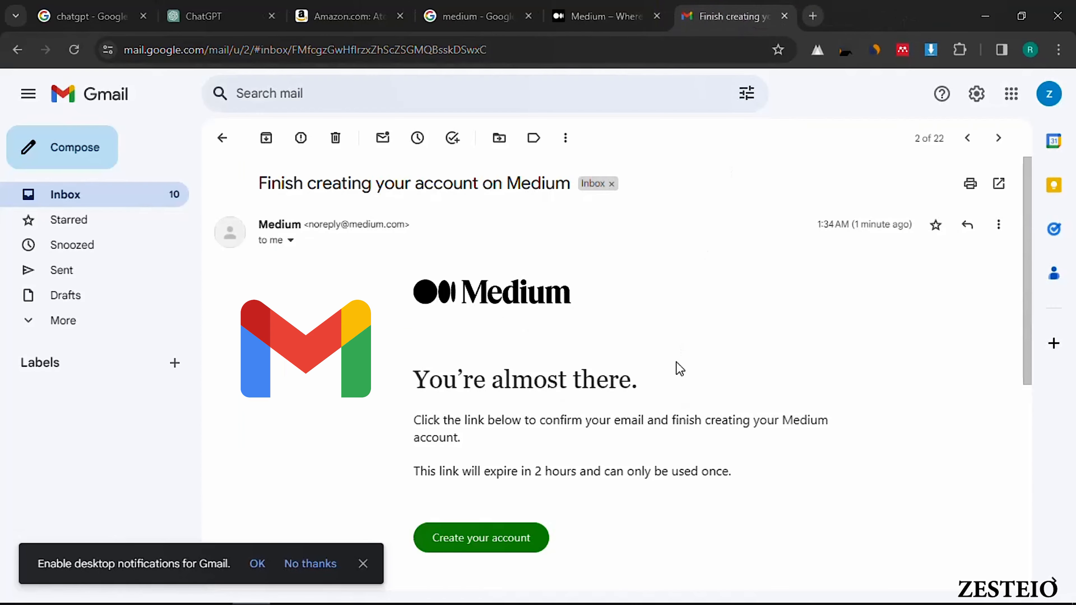
{"action": "scroll", "scroll_direction": "down", "scroll_amount": 3}
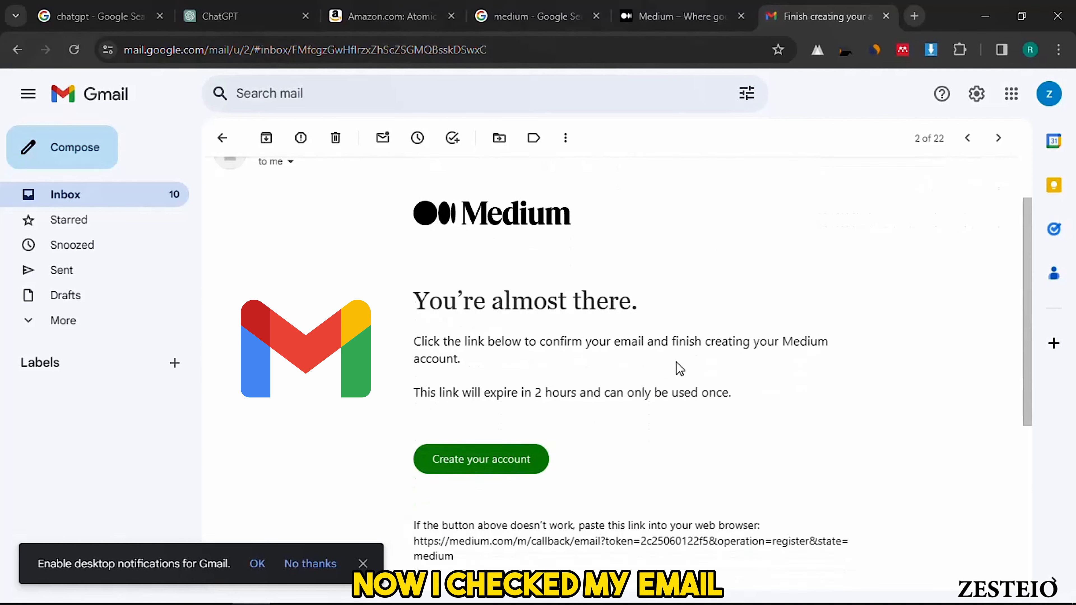
{"action": "scroll", "scroll_direction": "down", "scroll_amount": 3}
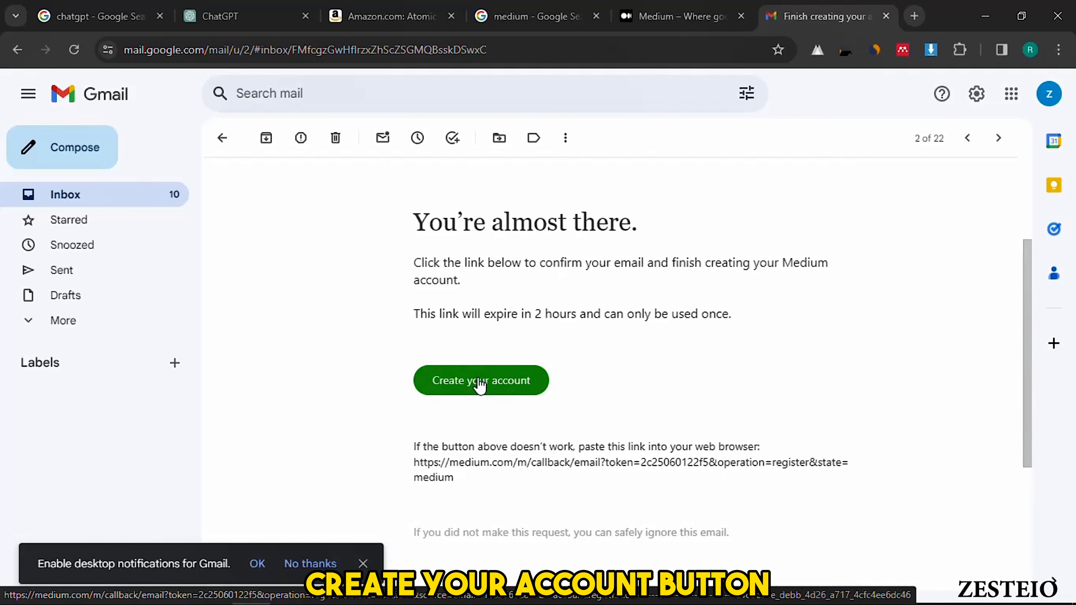
{"action": "left_click", "coordinate": [480, 380]}
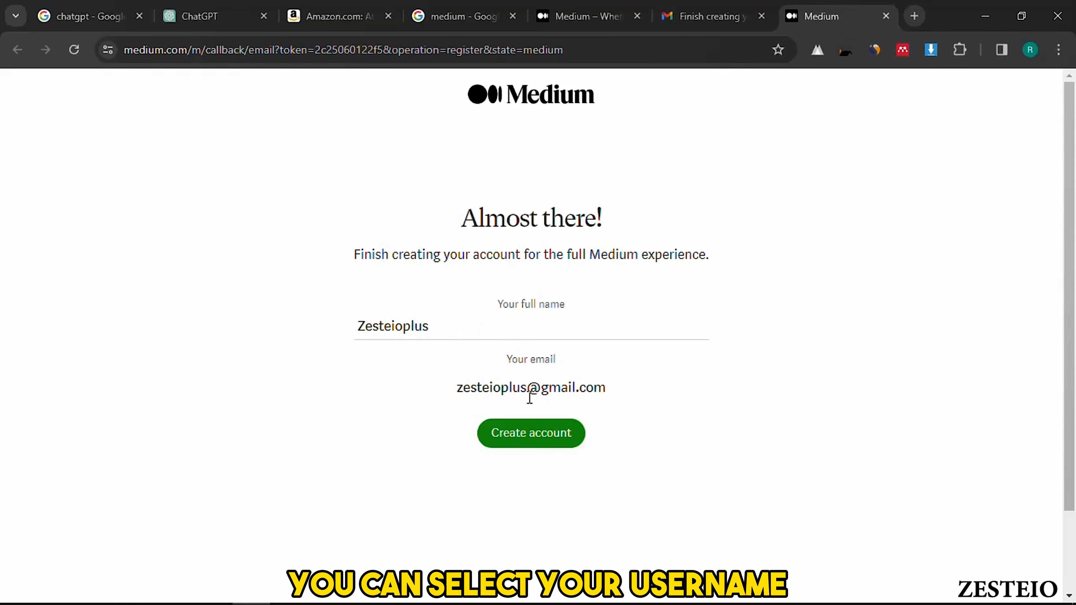
{"action": "left_click", "coordinate": [530, 433]}
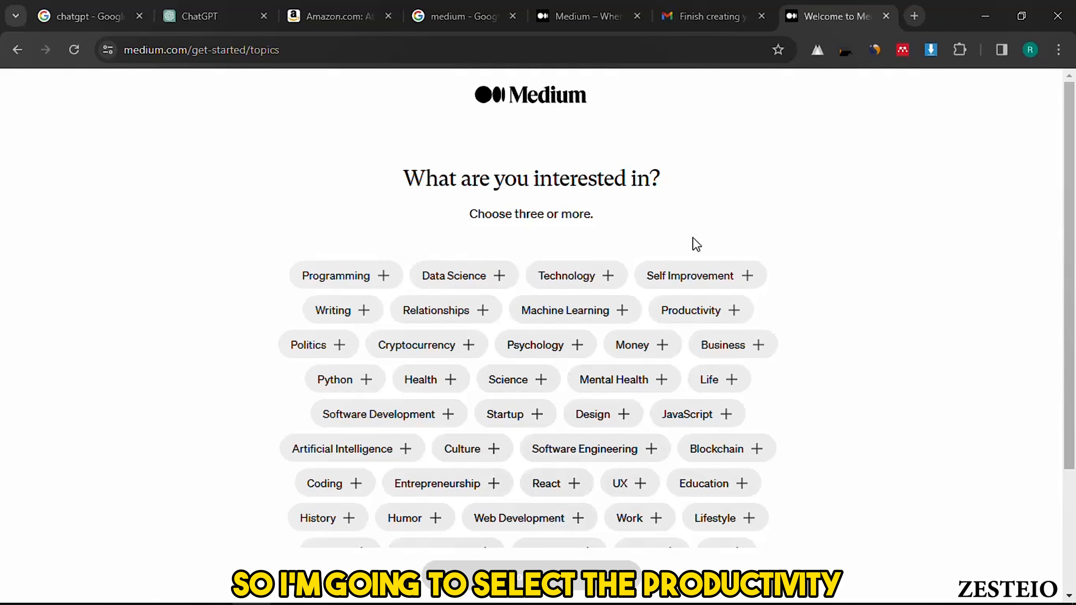
Step: Choose Productivity, Self Improvement and Business as interests and continue
{"action": "left_click", "coordinate": [691, 309]}
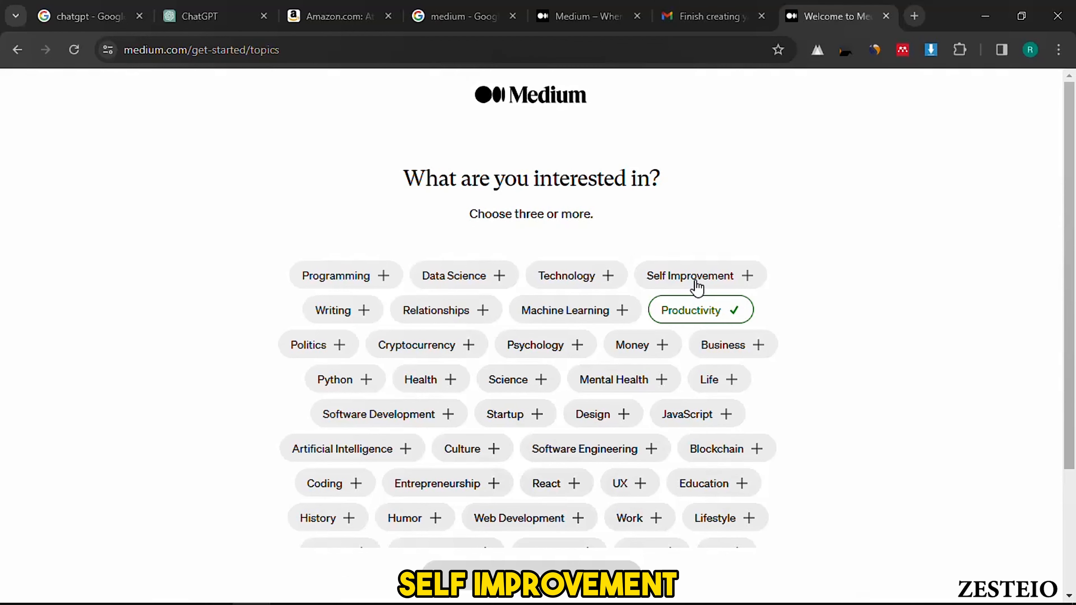
{"action": "left_click", "coordinate": [722, 344]}
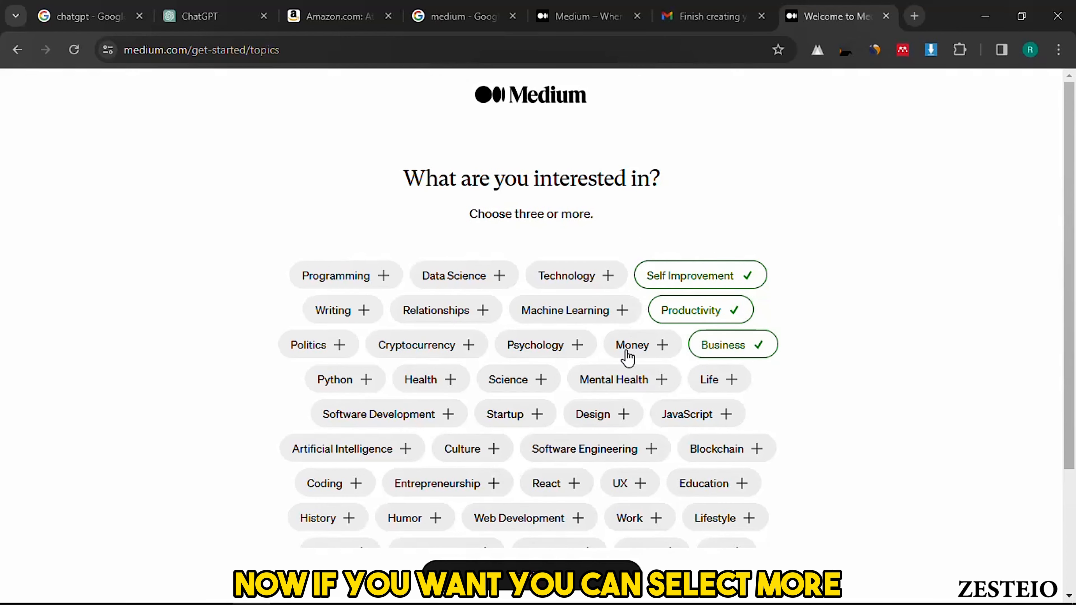
{"action": "left_click", "coordinate": [641, 344]}
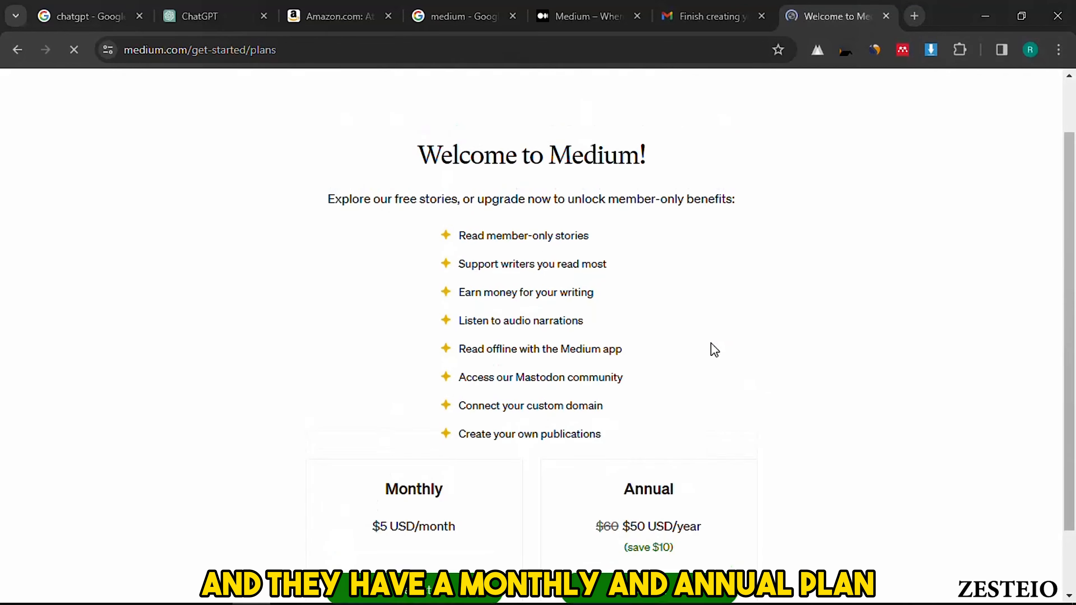
Step: Start a blank new story in Medium via Write, then go back to the ChatGPT article
{"action": "scroll", "scroll_direction": "down", "scroll_amount": 3}
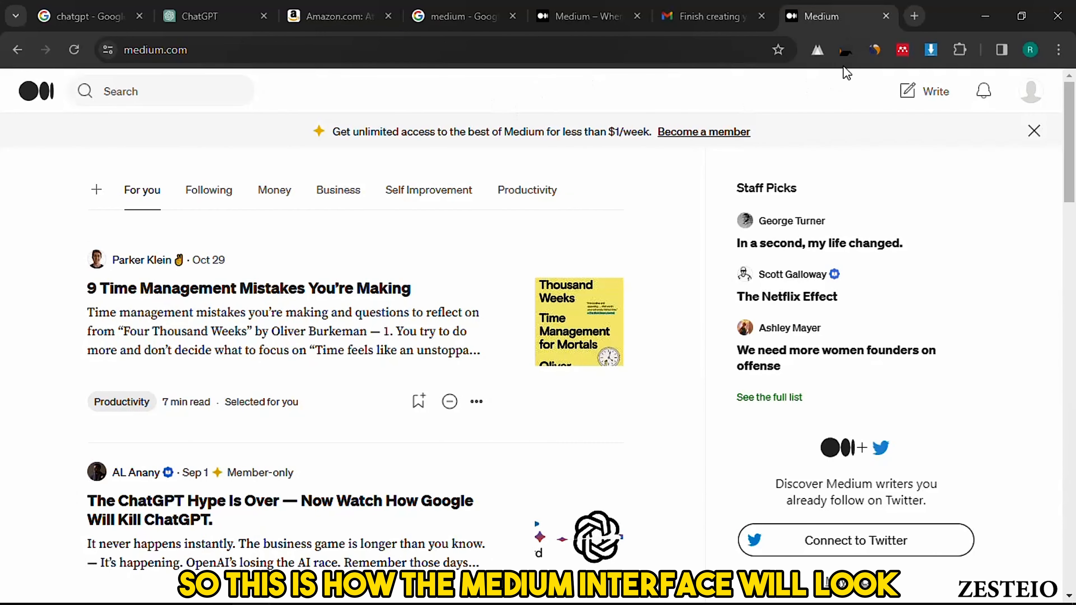
{"action": "mouse_move", "coordinate": [931, 103]}
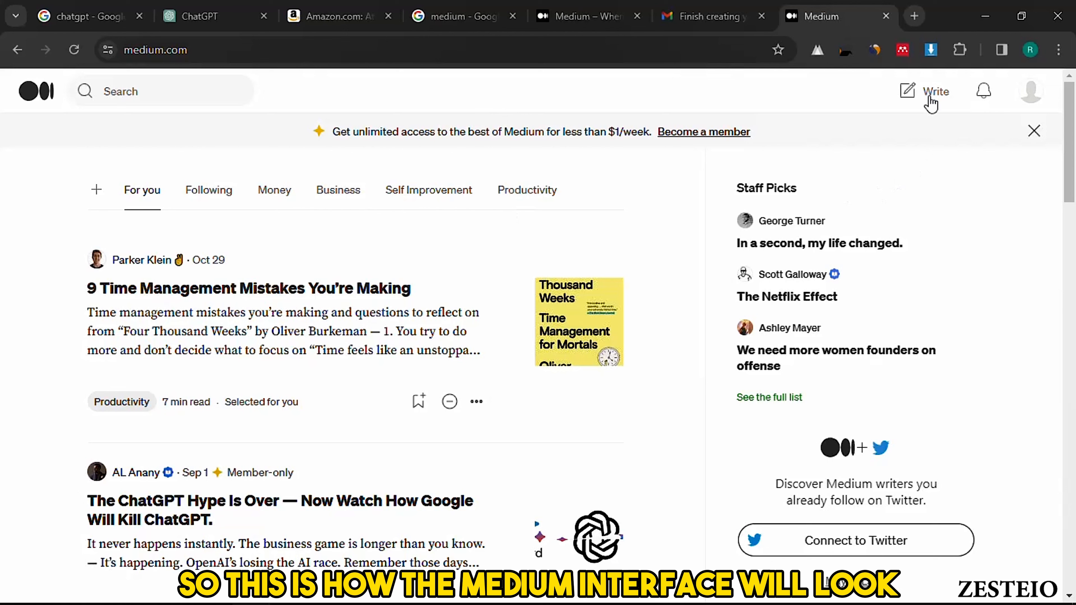
{"action": "left_click", "coordinate": [935, 91]}
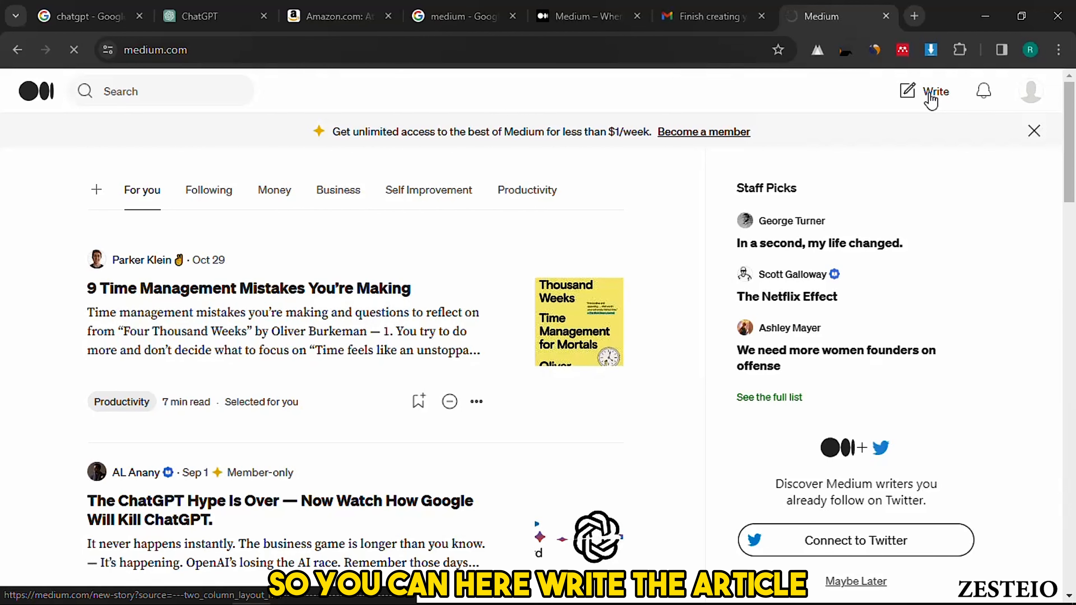
{"action": "left_click", "coordinate": [934, 91]}
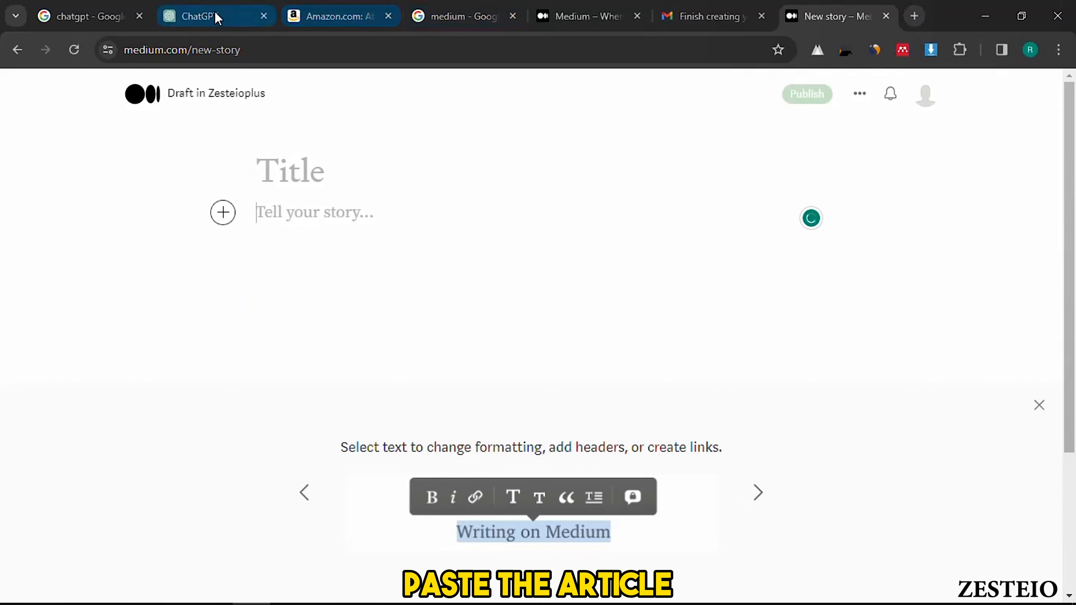
{"action": "left_click", "coordinate": [206, 16]}
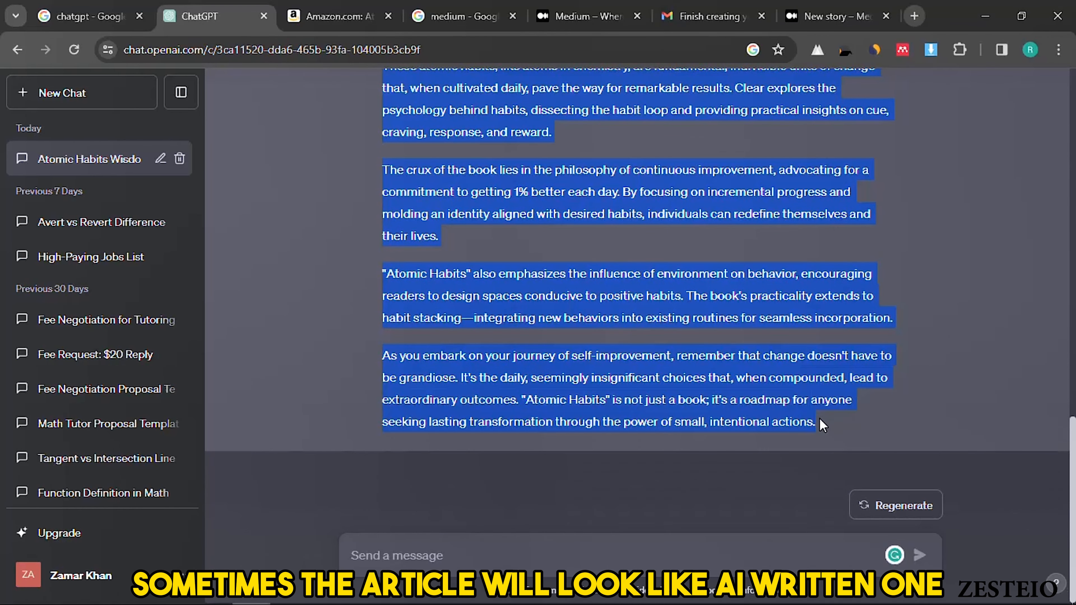
Step: Copy the ChatGPT article, paste it into QuillBot and paraphrase it
{"action": "right_click", "coordinate": [821, 424]}
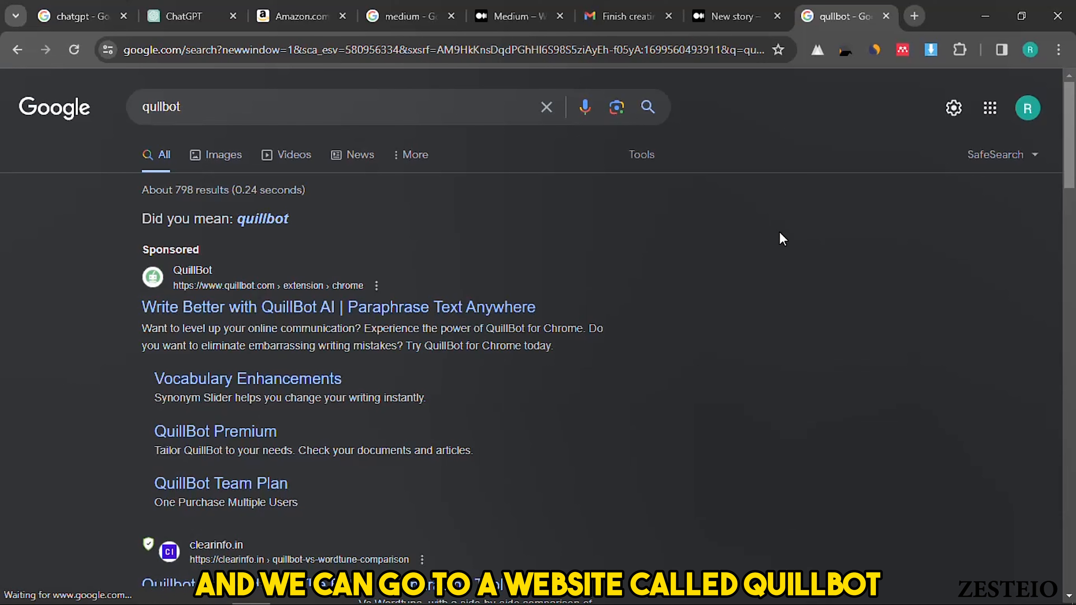
{"action": "mouse_move", "coordinate": [240, 307]}
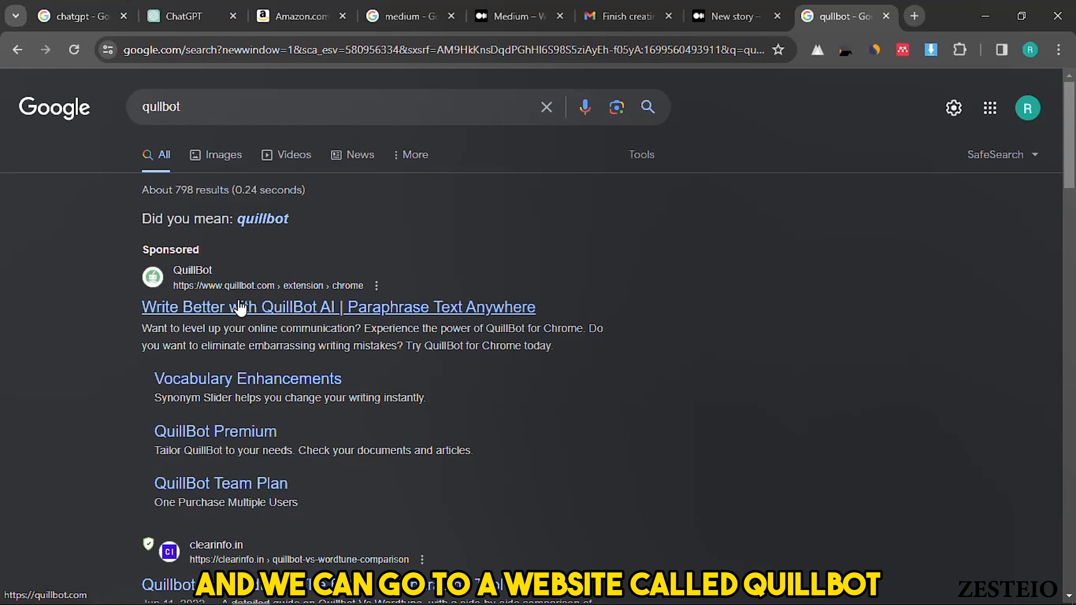
{"action": "left_click", "coordinate": [339, 306]}
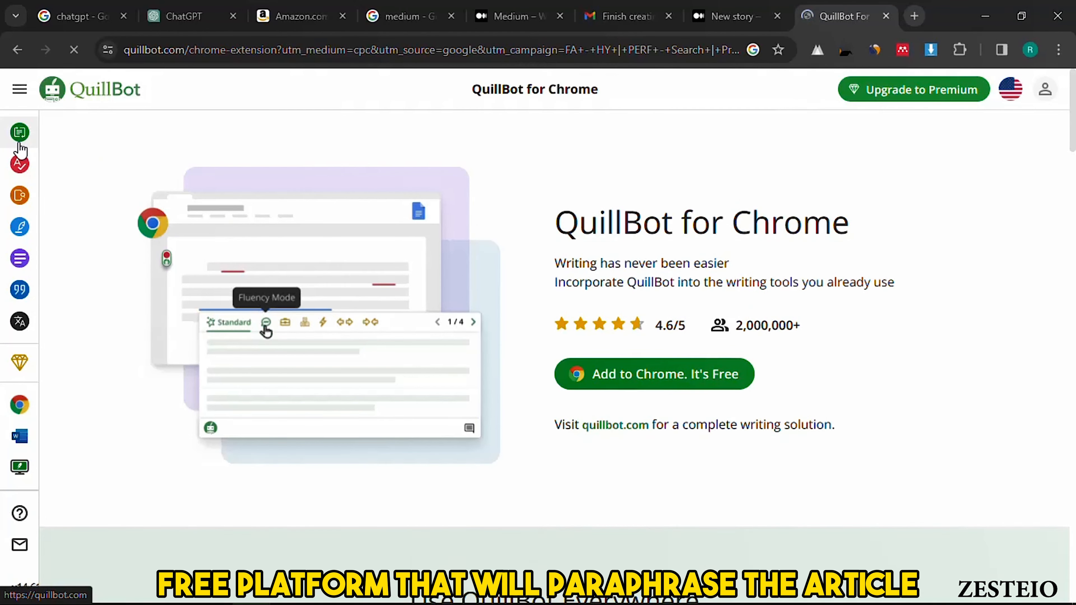
{"action": "left_click", "coordinate": [20, 132]}
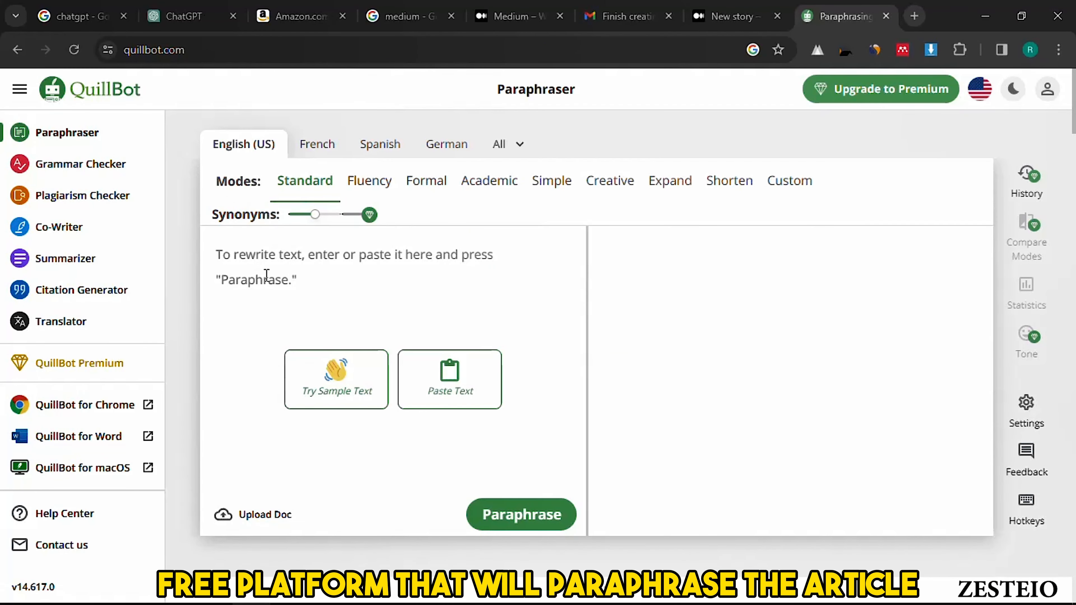
{"action": "key", "text": "ctrl+v"}
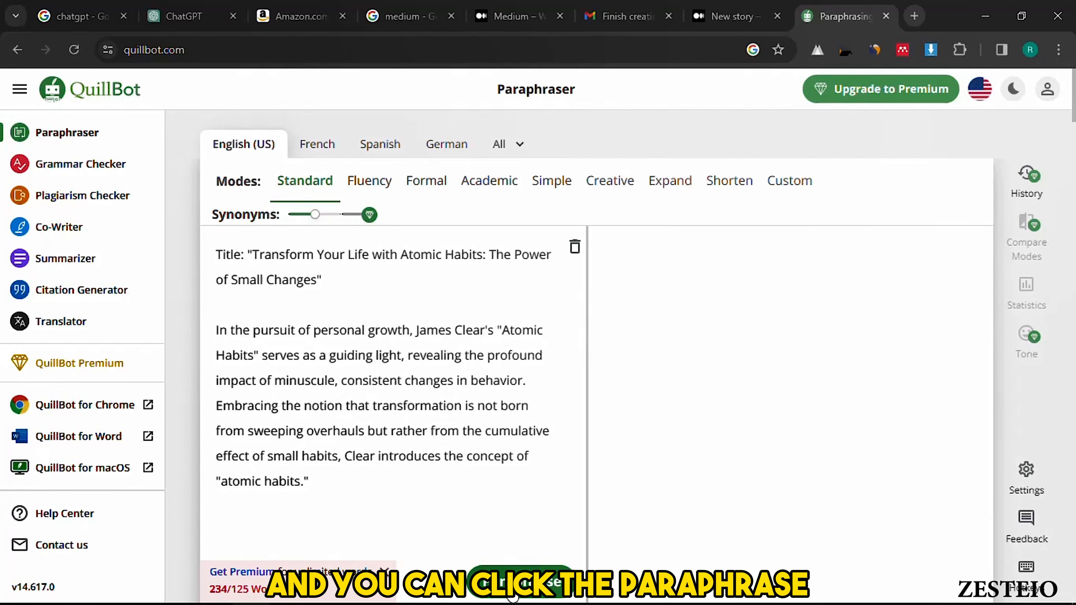
{"action": "left_click", "coordinate": [519, 584]}
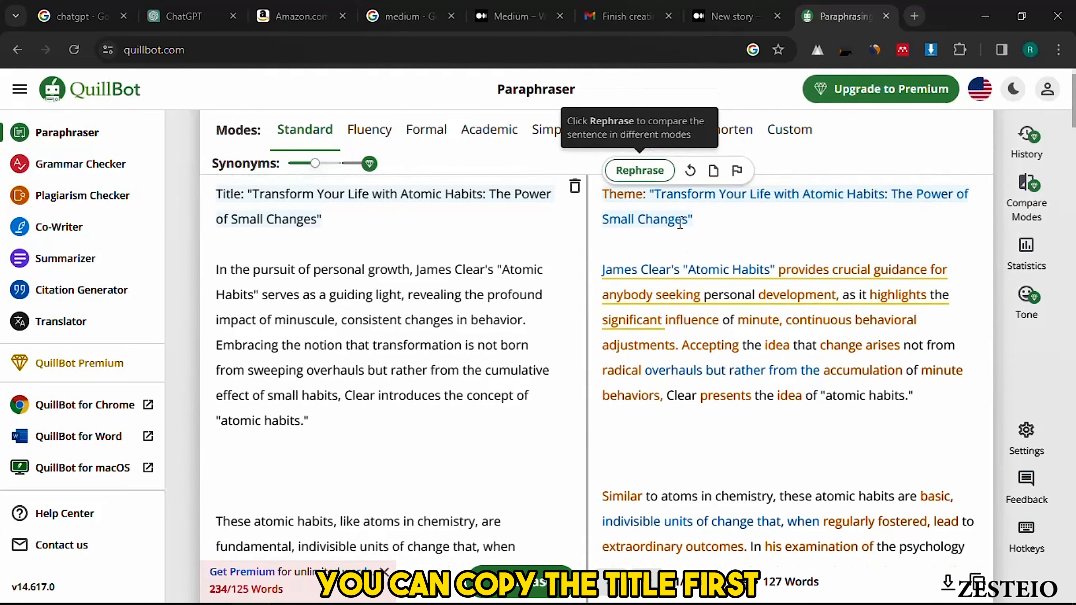
Step: Title the Medium draft 'Transform Your Life with Atomic Habits: The Power of Small Changes'
{"action": "left_click", "coordinate": [727, 15]}
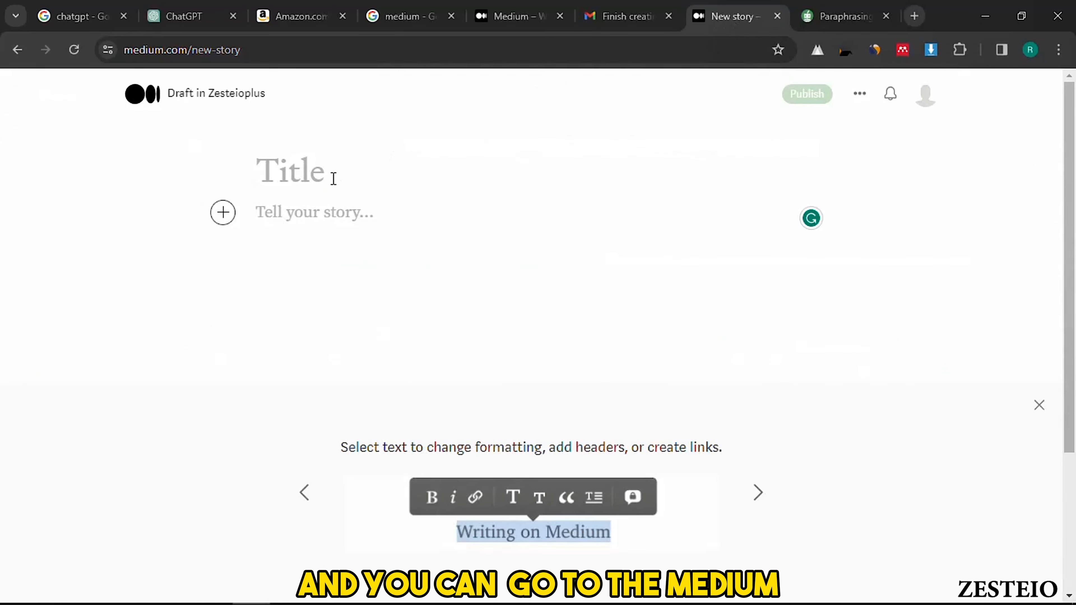
{"action": "type", "text": "\"Transform Your Life with Atomic Habits: The Power of Small Changes\""}
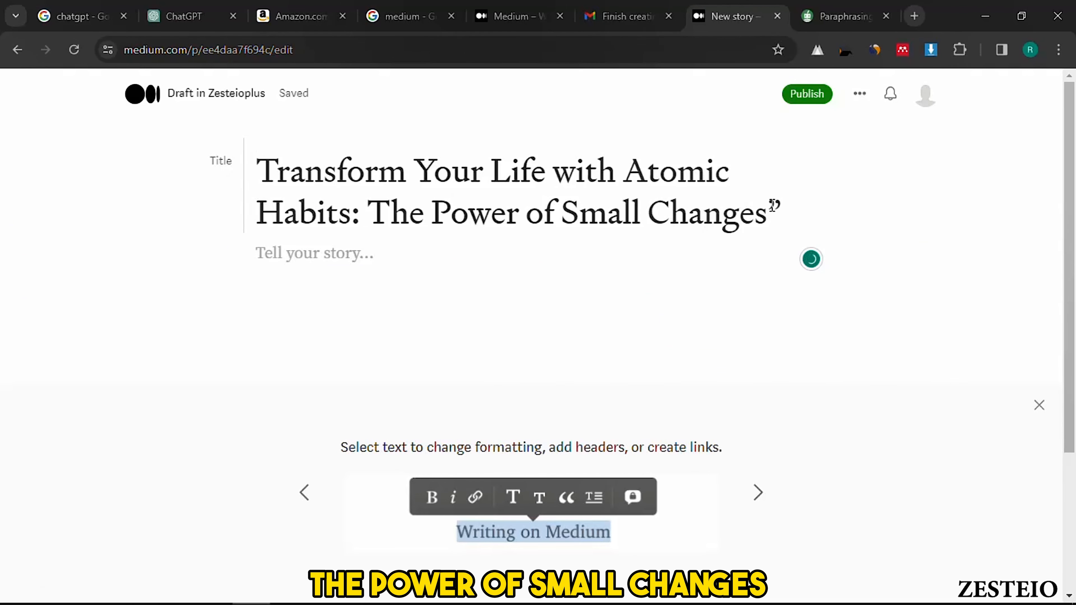
Step: Copy the paraphrased paragraphs from QuillBot and paste them into the story body
{"action": "left_click", "coordinate": [840, 16]}
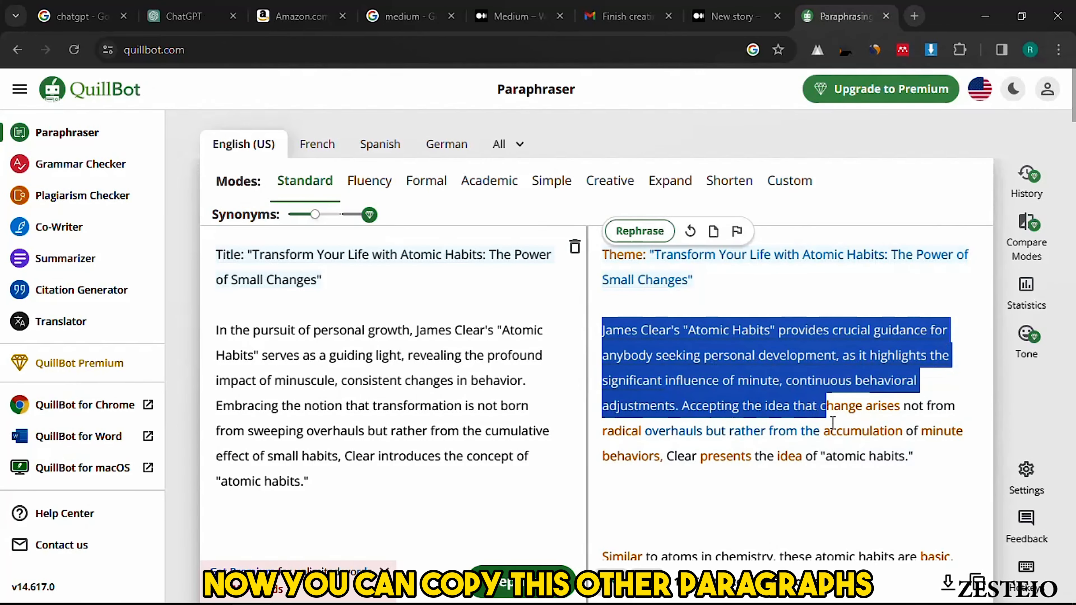
{"action": "scroll", "scroll_direction": "down", "scroll_amount": 3}
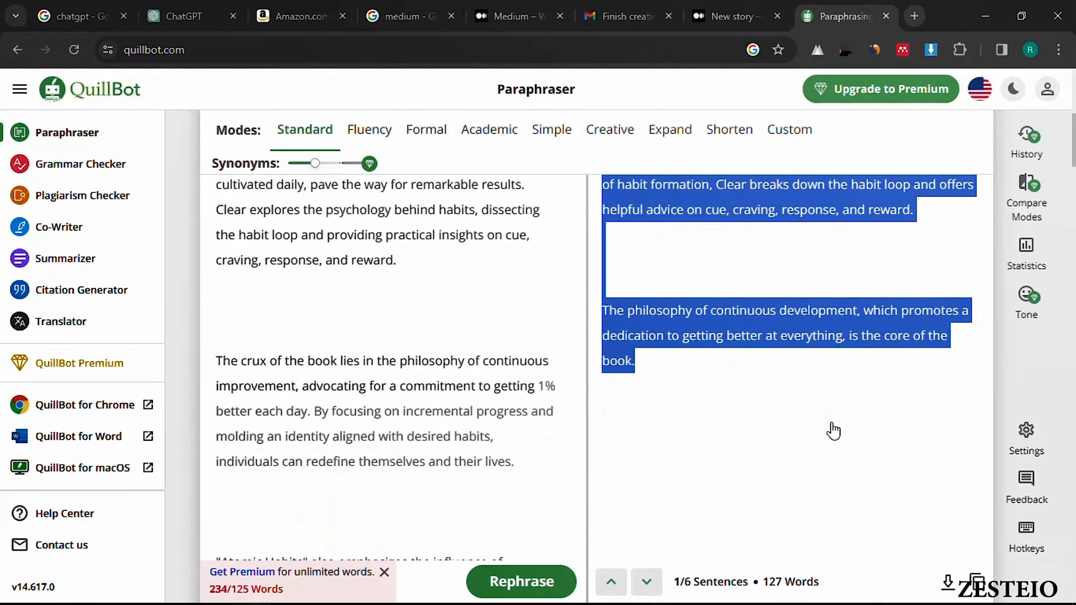
{"action": "scroll", "scroll_direction": "down", "scroll_amount": 3}
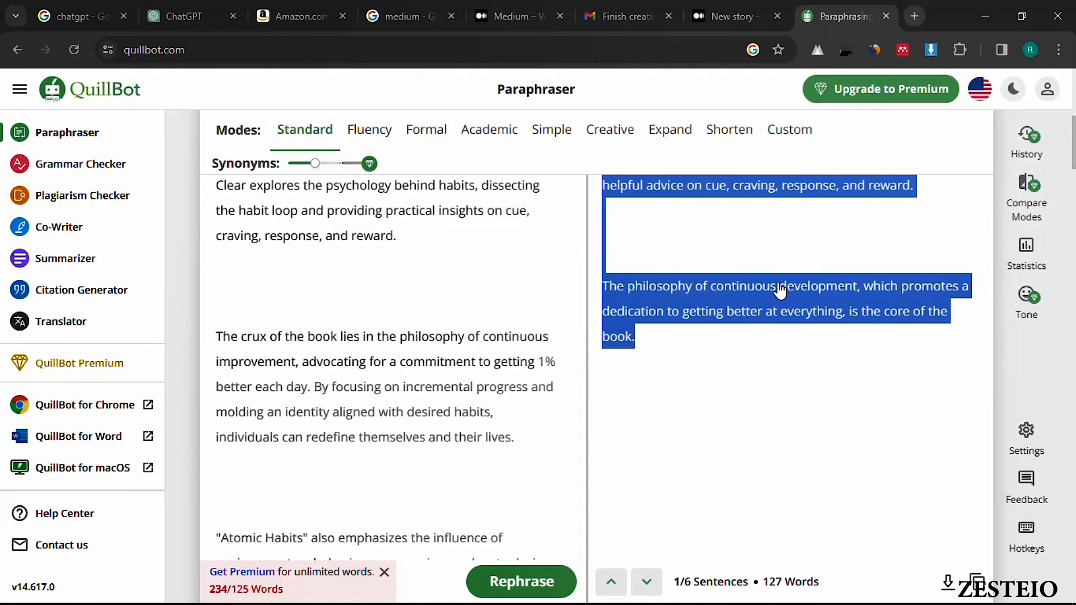
{"action": "right_click", "coordinate": [776, 288]}
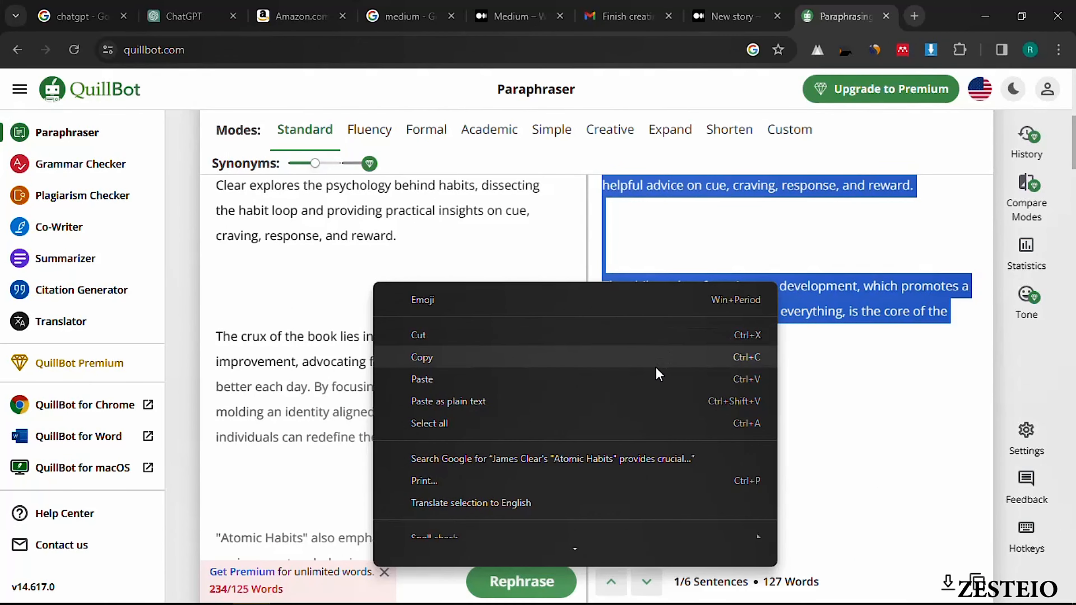
{"action": "left_click", "coordinate": [727, 16]}
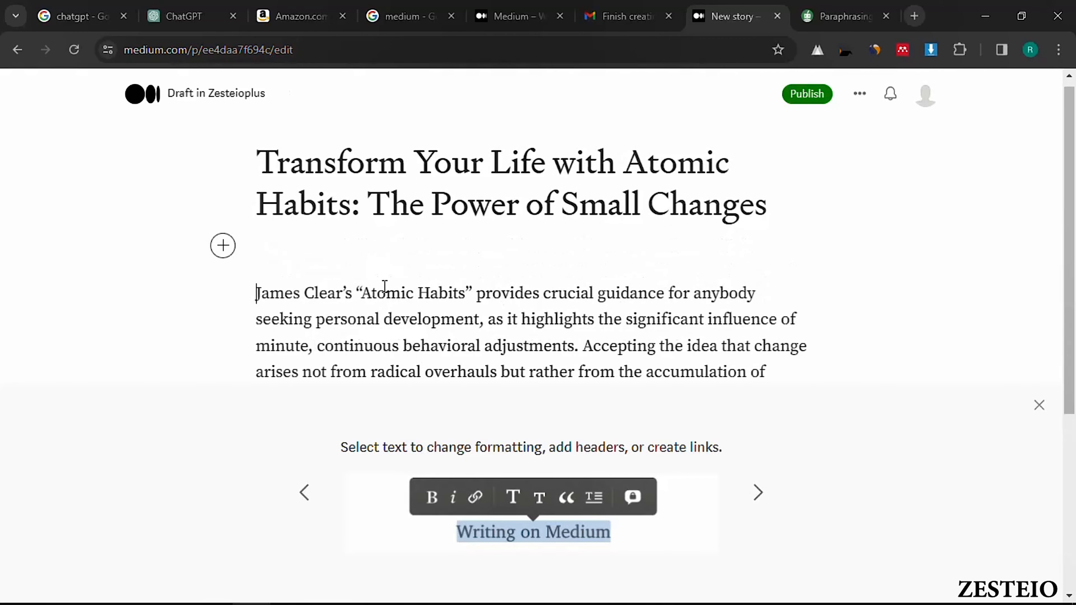
{"action": "scroll", "scroll_direction": "down", "scroll_amount": 3}
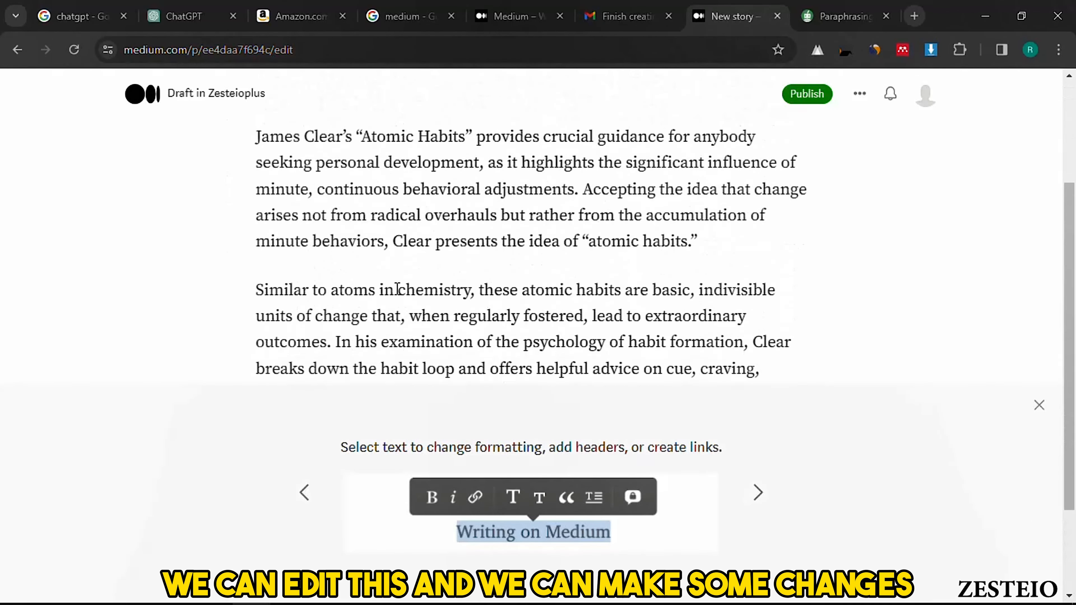
{"action": "scroll", "scroll_direction": "up", "scroll_amount": 3}
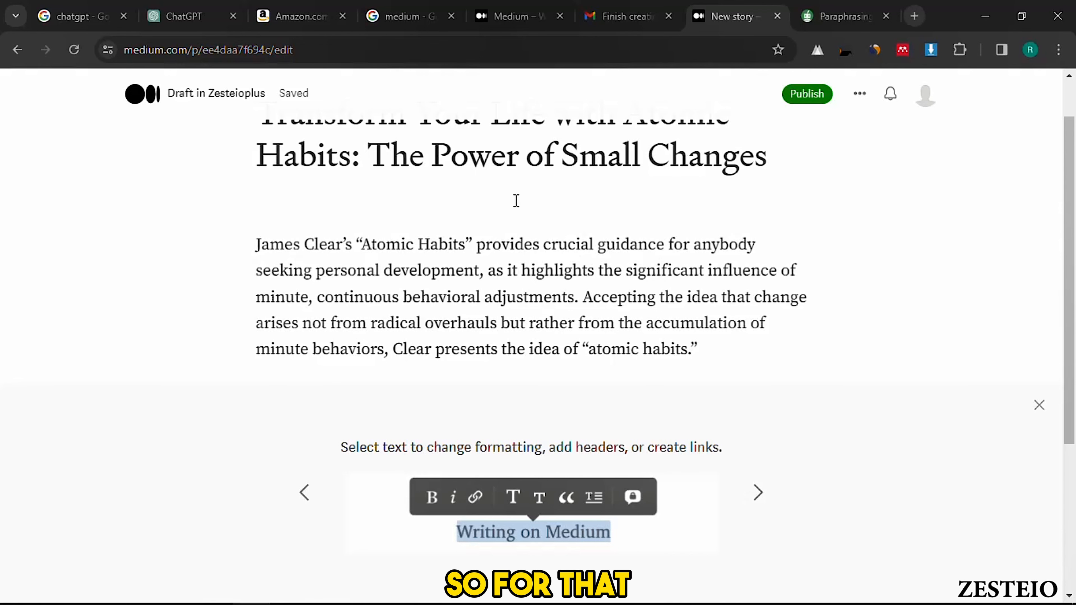
{"action": "mouse_move", "coordinate": [300, 16]}
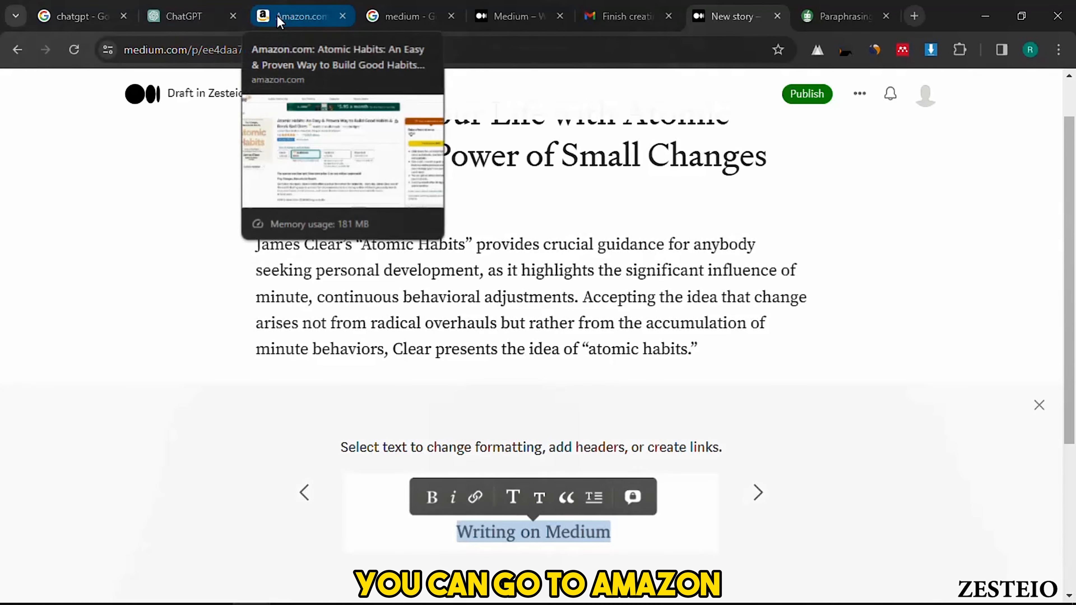
Step: Generate the SiteStripe short text link for the Atomic Habits page and copy it
{"action": "left_click", "coordinate": [300, 16]}
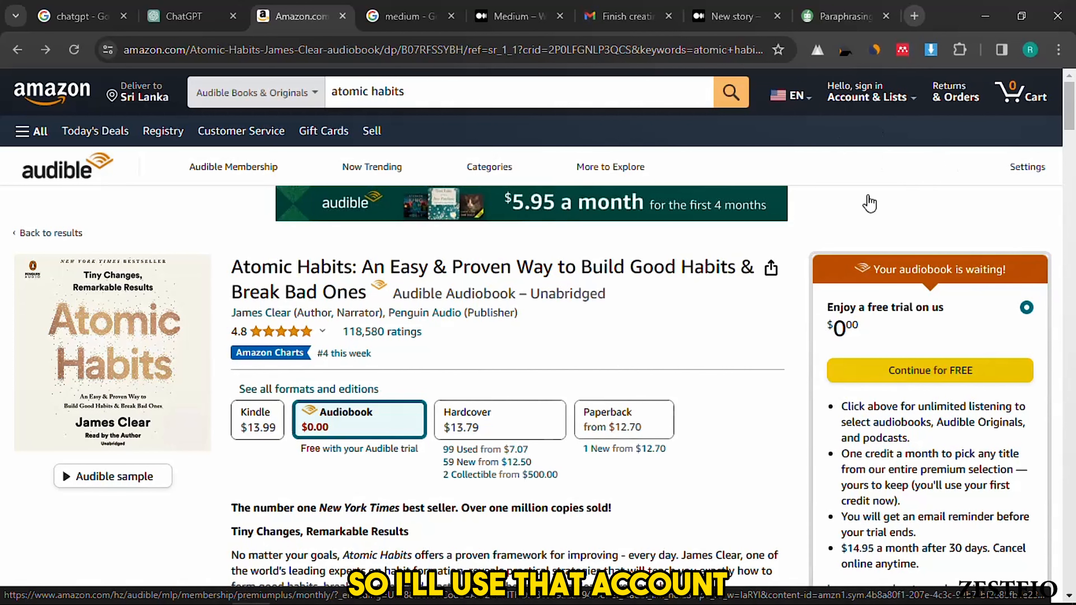
{"action": "mouse_move", "coordinate": [859, 175]}
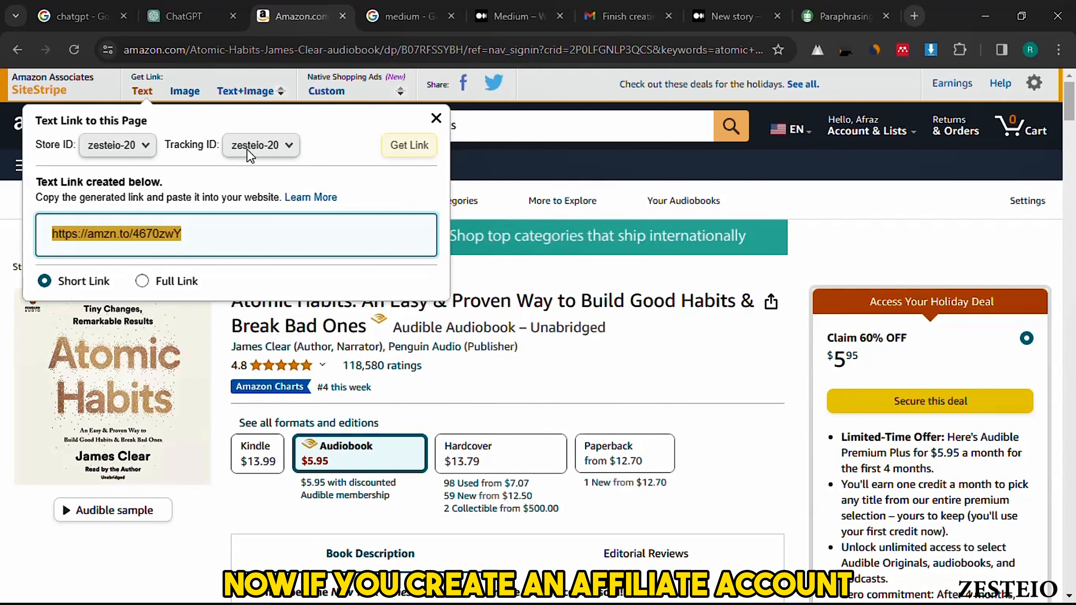
{"action": "mouse_move", "coordinate": [593, 86]}
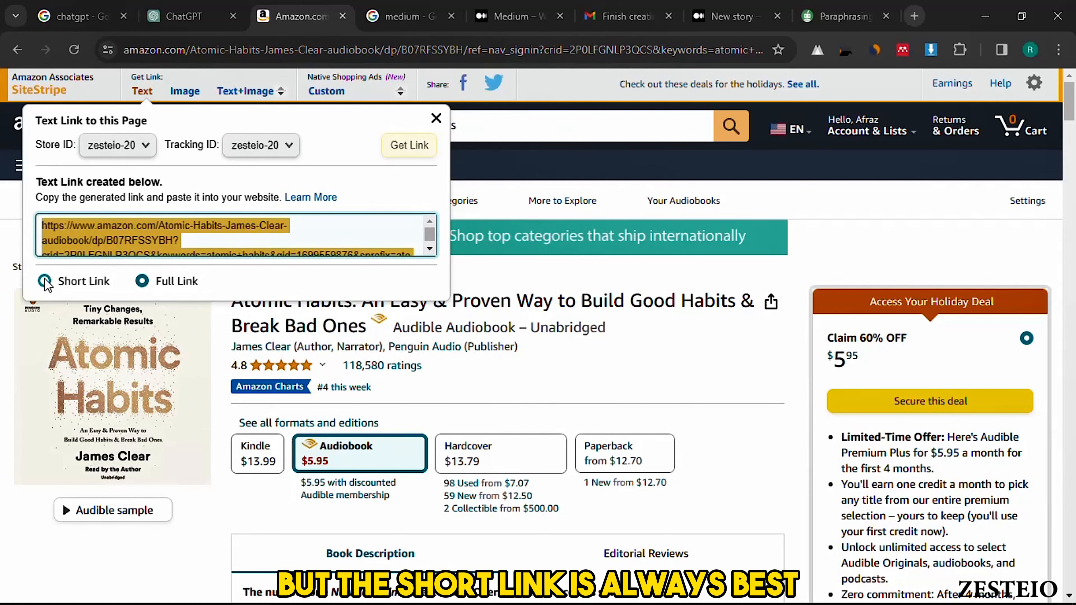
{"action": "left_click", "coordinate": [44, 281]}
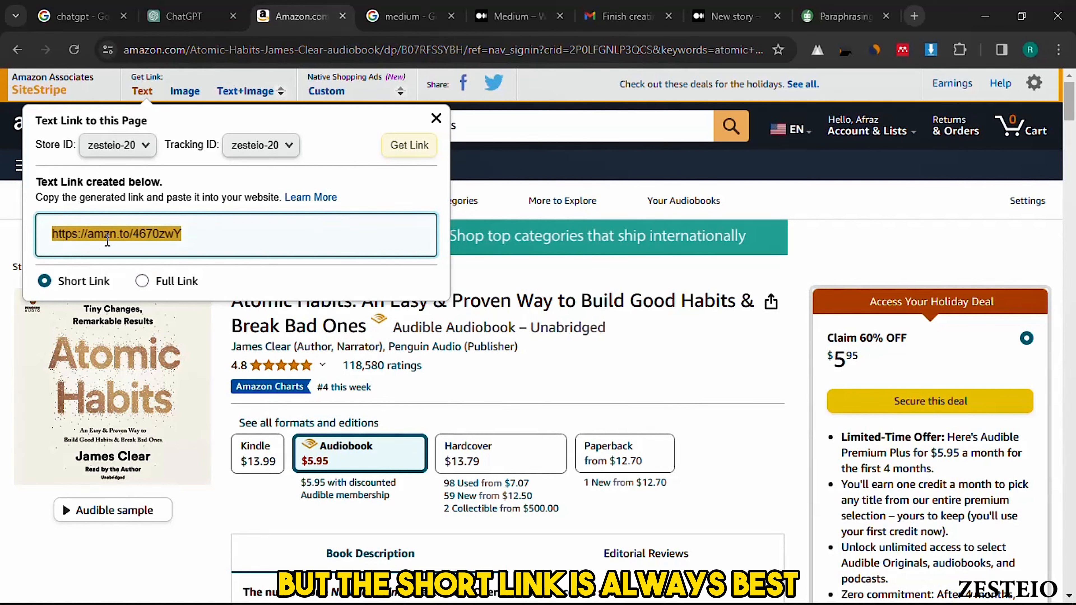
{"action": "right_click", "coordinate": [115, 235]}
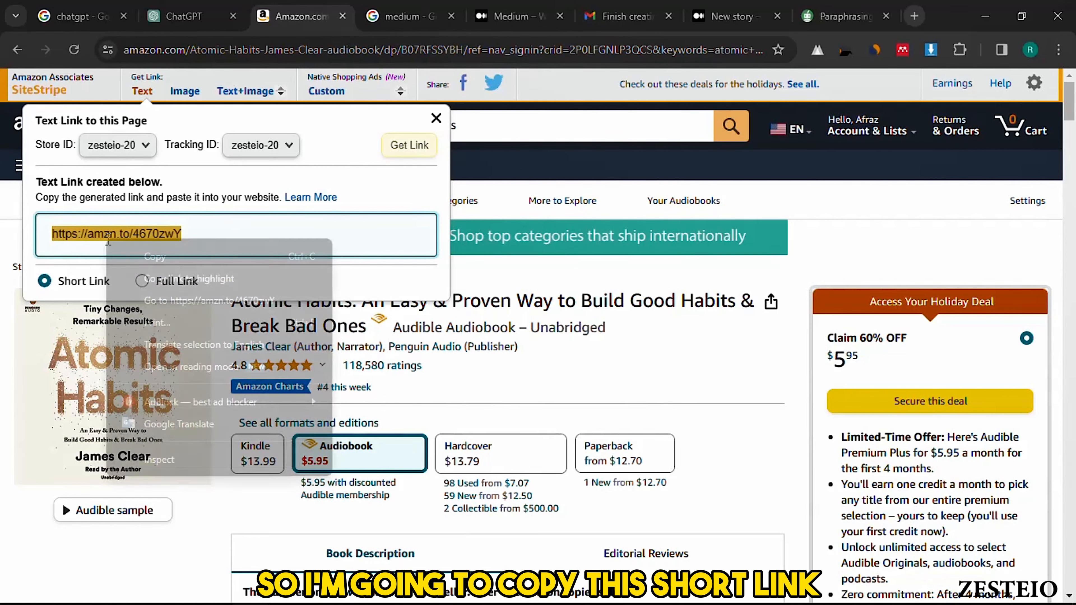
{"action": "left_click", "coordinate": [155, 256]}
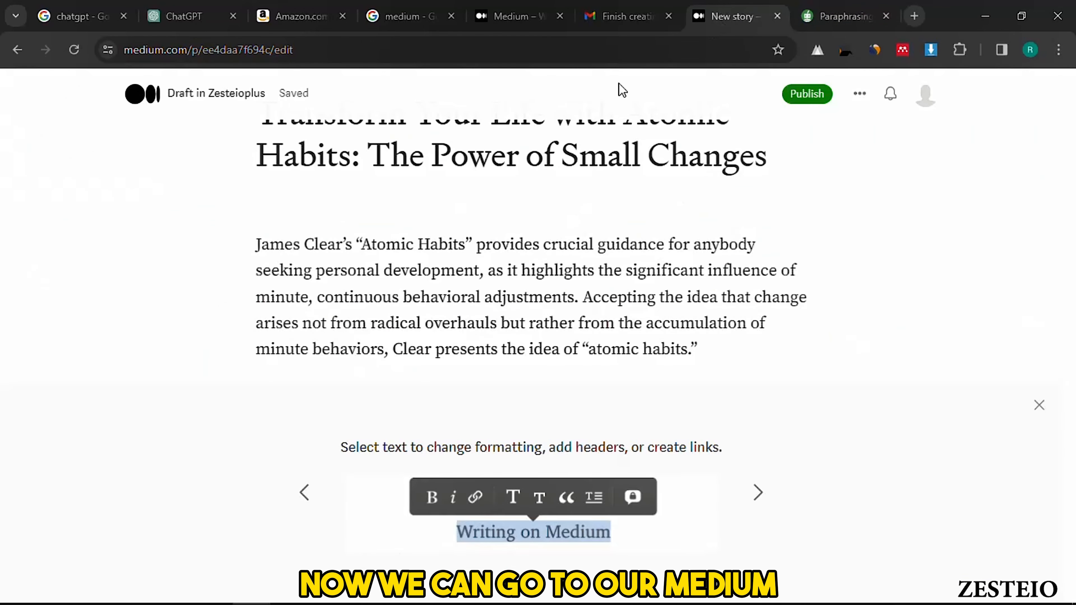
{"action": "scroll", "scroll_direction": "down", "scroll_amount": 3}
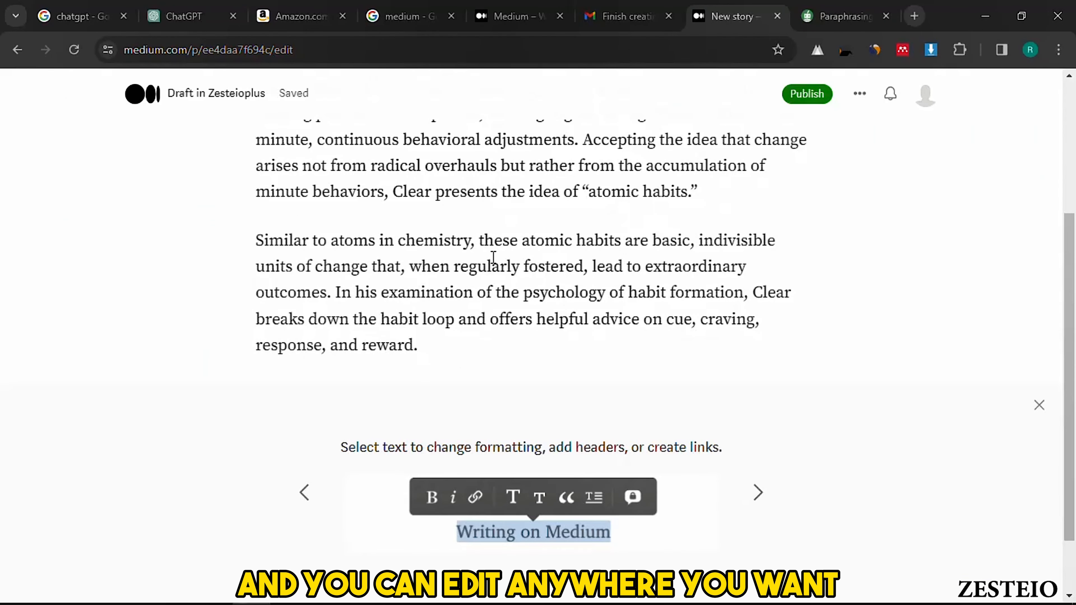
{"action": "scroll", "scroll_direction": "up", "scroll_amount": 3}
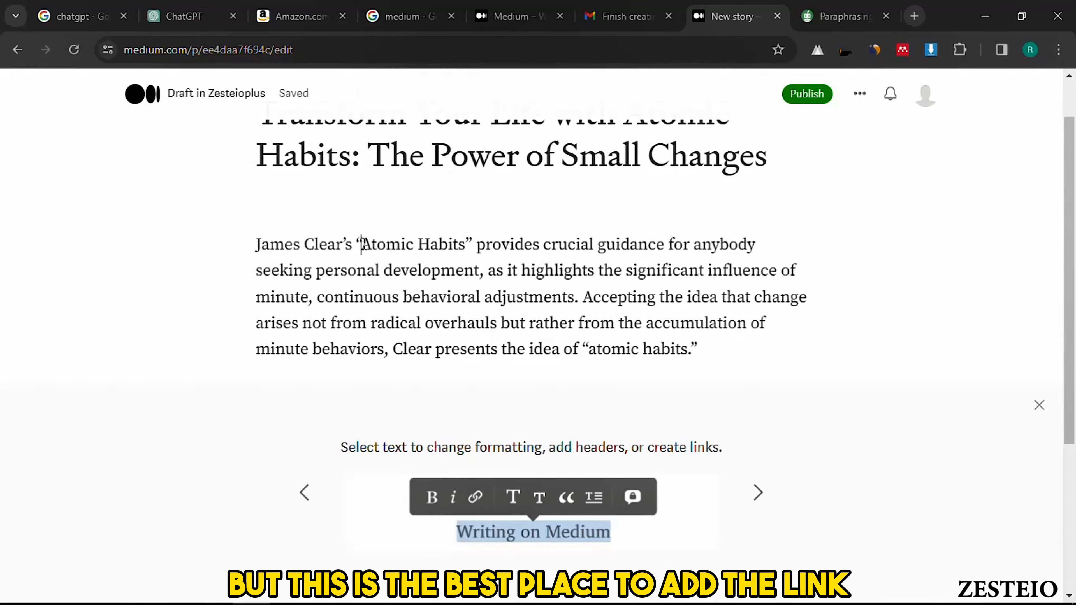
{"action": "left_click_drag", "start_coordinate": [361, 244], "coordinate": [436, 244]}
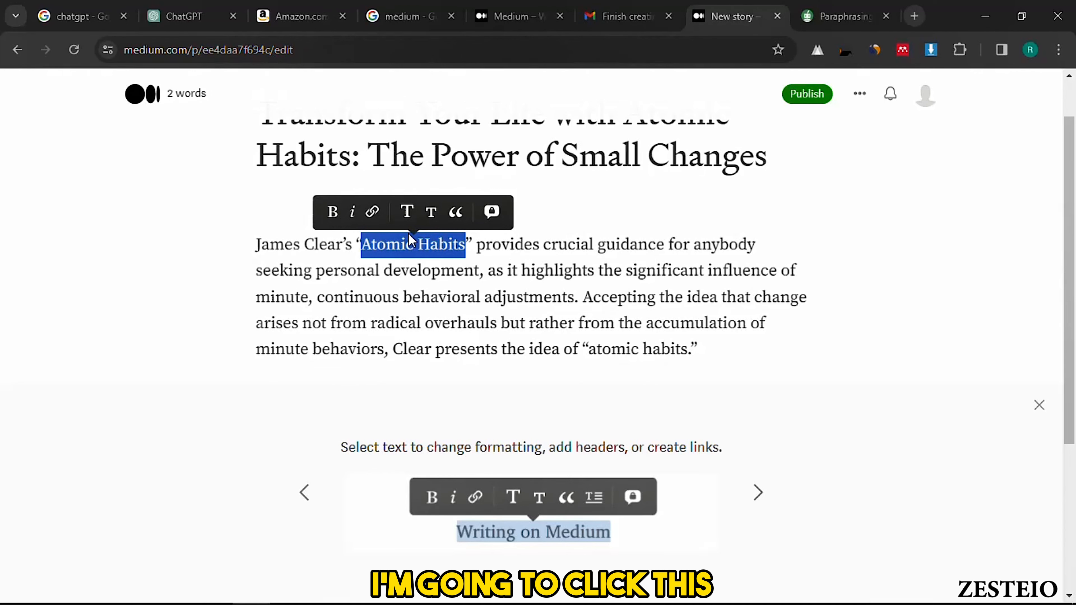
{"action": "mouse_move", "coordinate": [371, 211]}
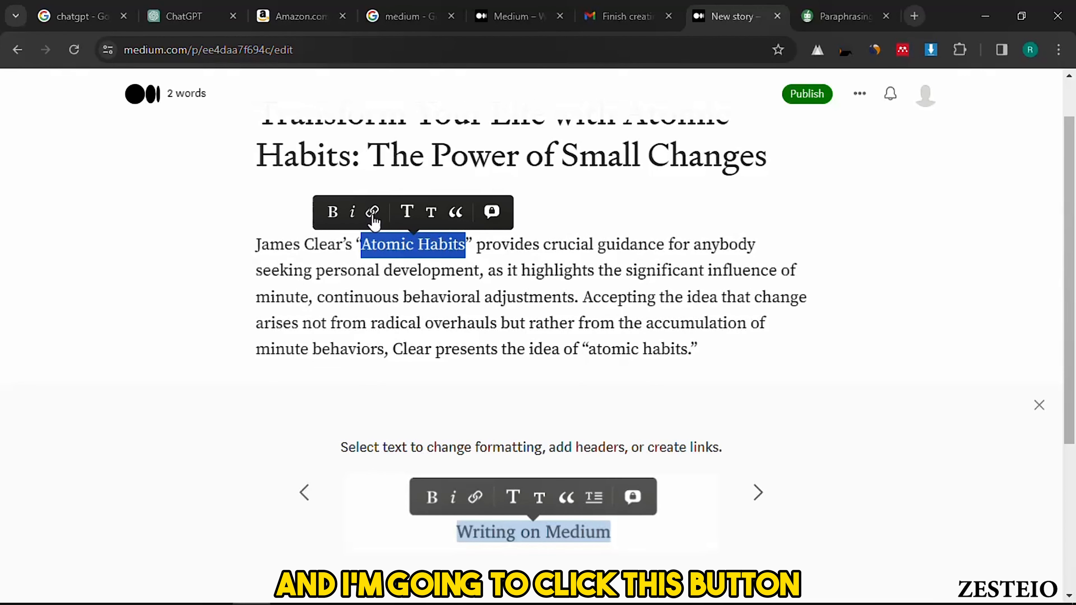
{"action": "left_click", "coordinate": [372, 211]}
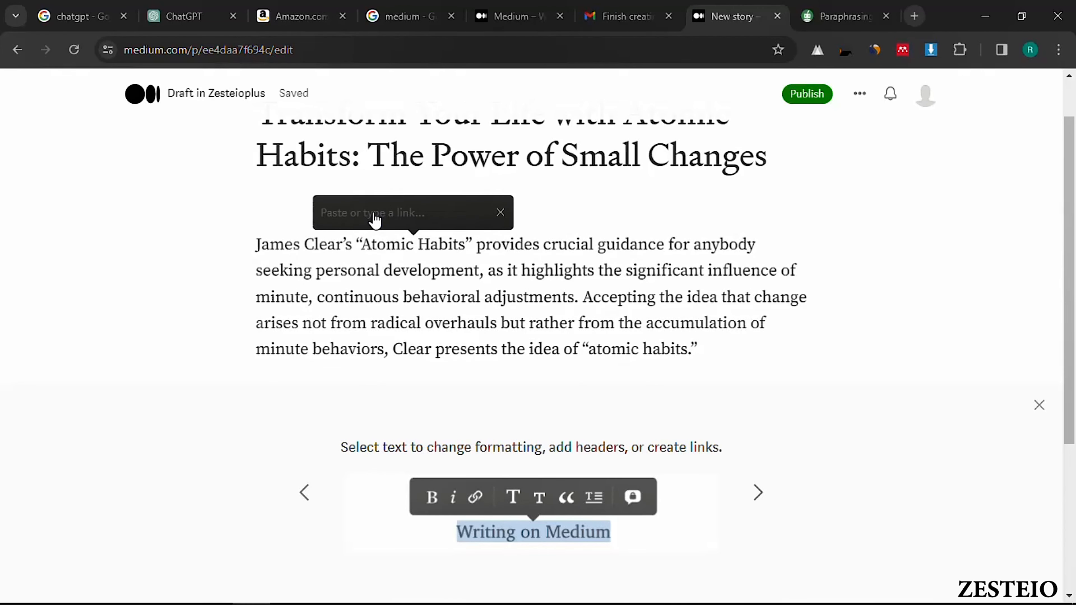
{"action": "type", "text": "https://amzn.to/4670zwY"}
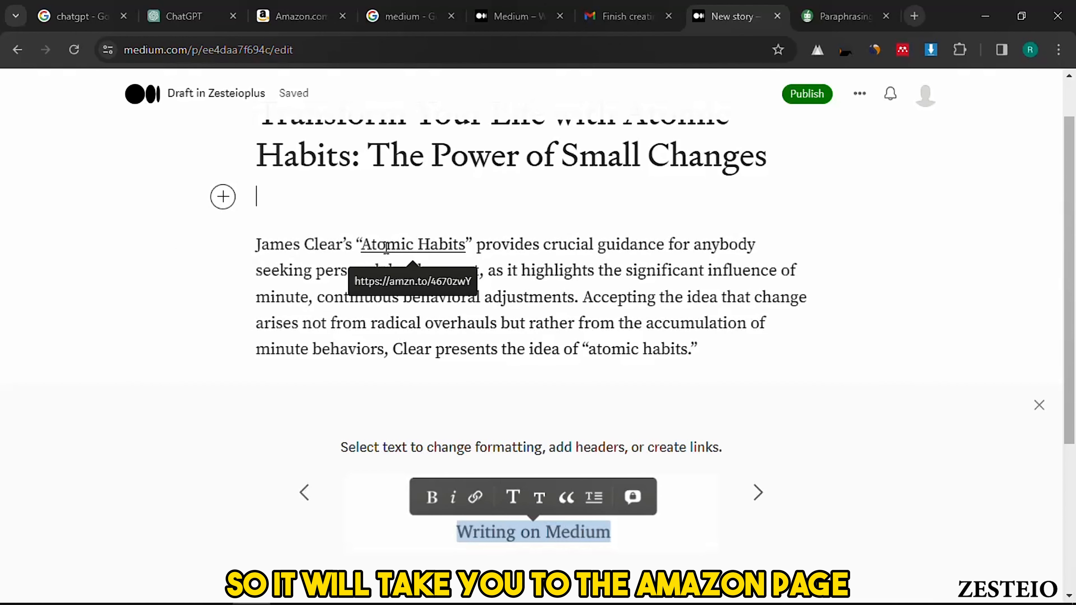
{"action": "mouse_move", "coordinate": [764, 227]}
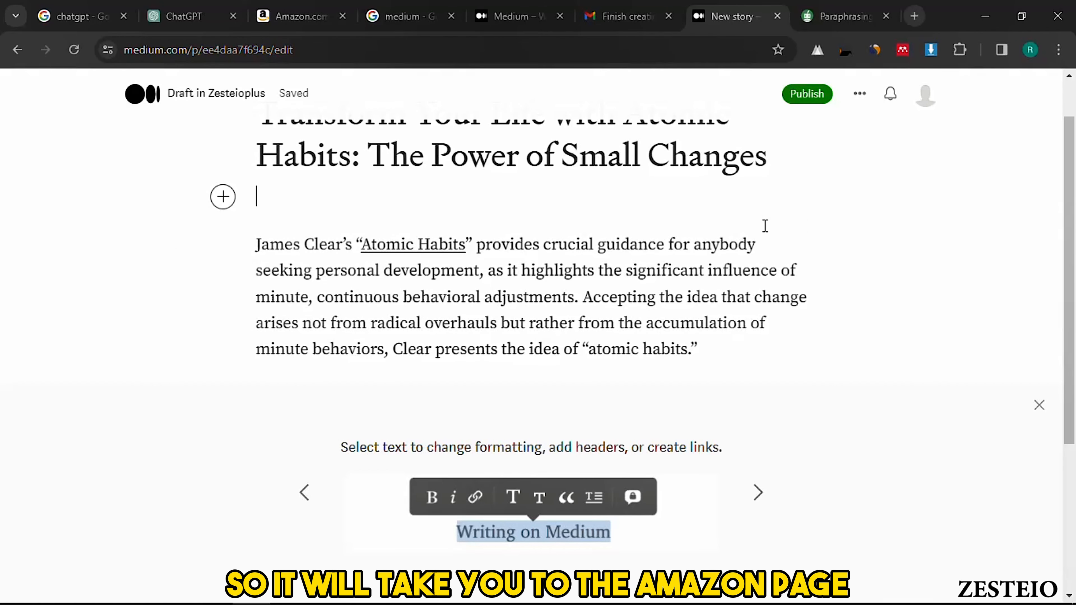
Step: Insert a productivity desk photo between the story title and the first paragraph
{"action": "left_click", "coordinate": [222, 197]}
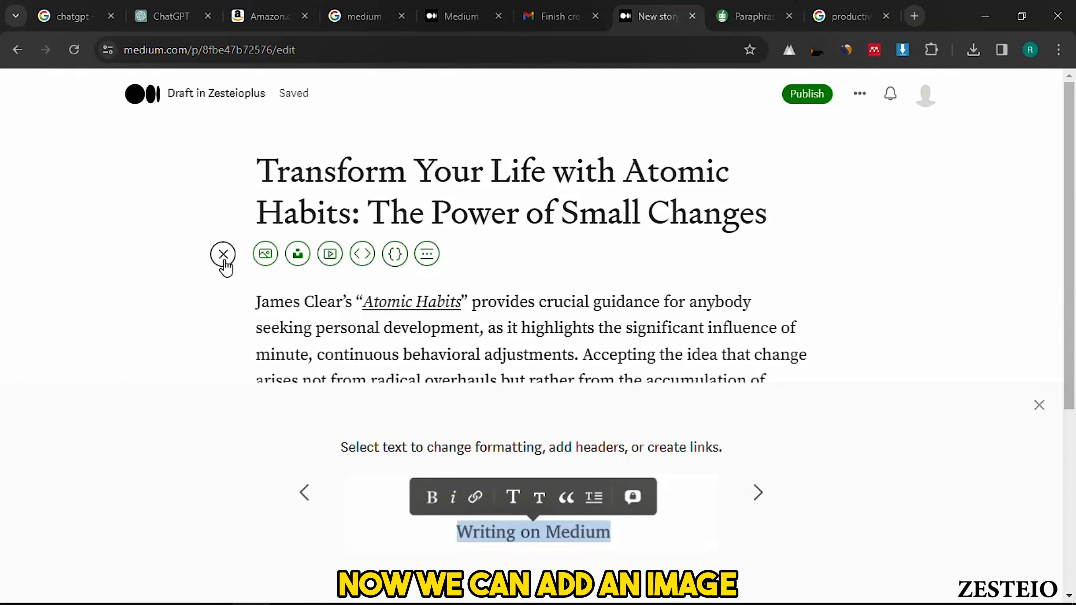
{"action": "left_click", "coordinate": [265, 253]}
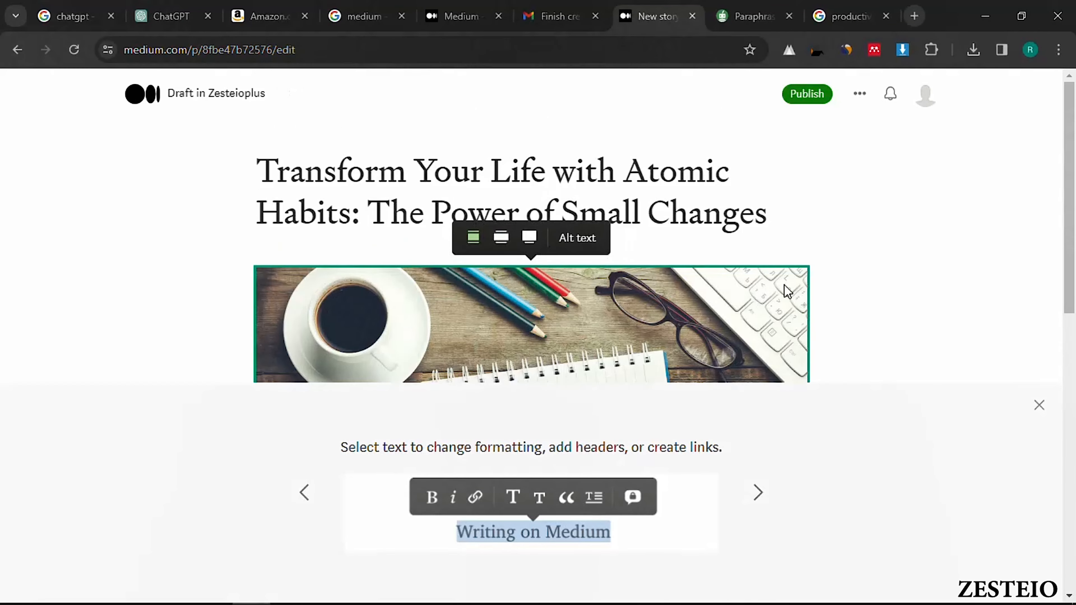
{"action": "scroll", "scroll_direction": "down", "scroll_amount": 3}
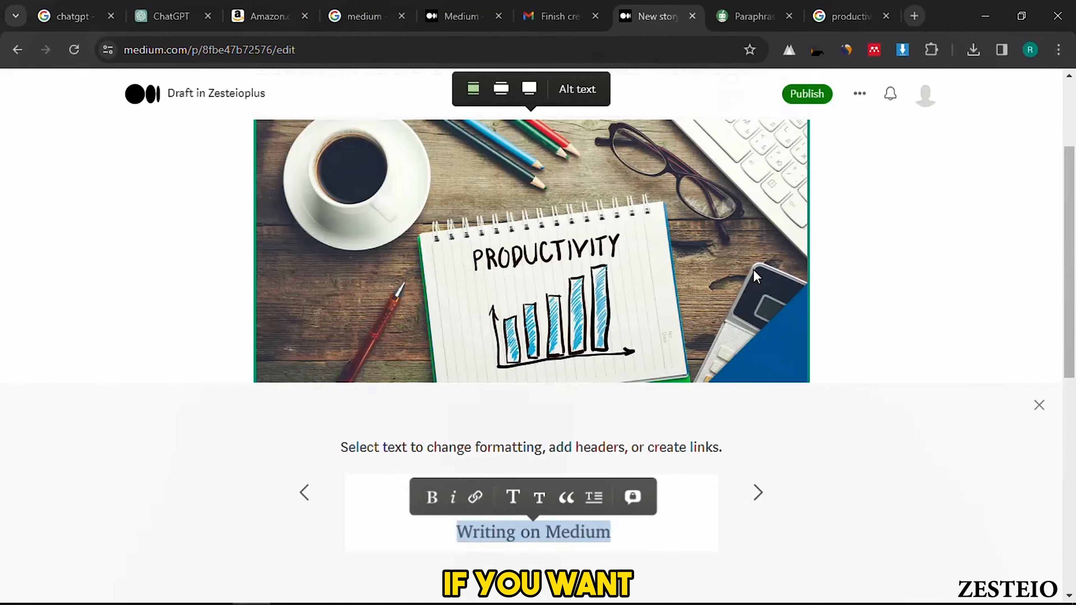
{"action": "scroll", "scroll_direction": "down", "scroll_amount": 3}
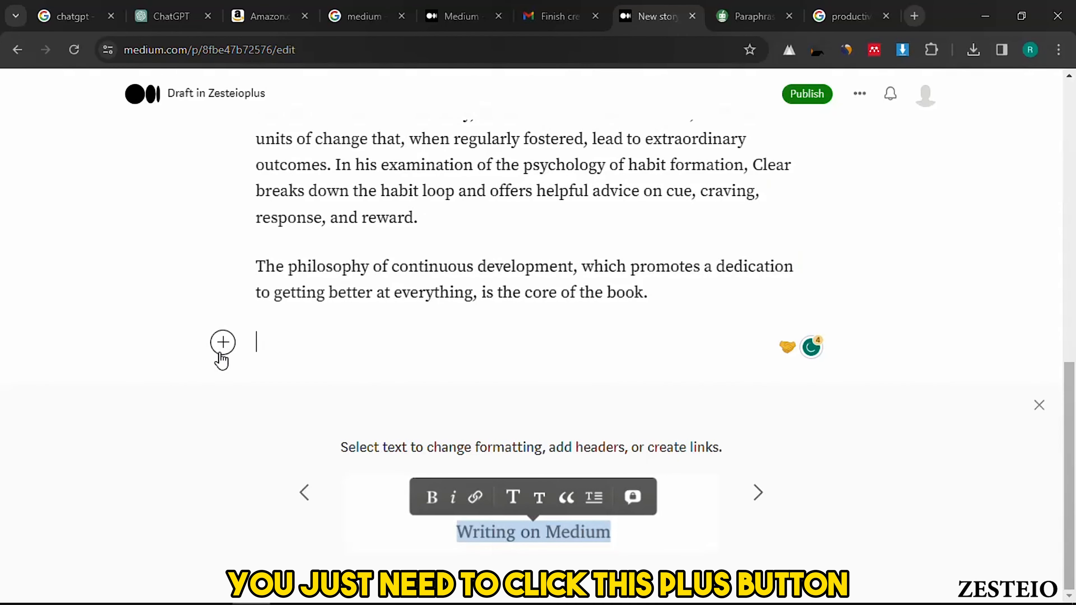
{"action": "left_click", "coordinate": [222, 342]}
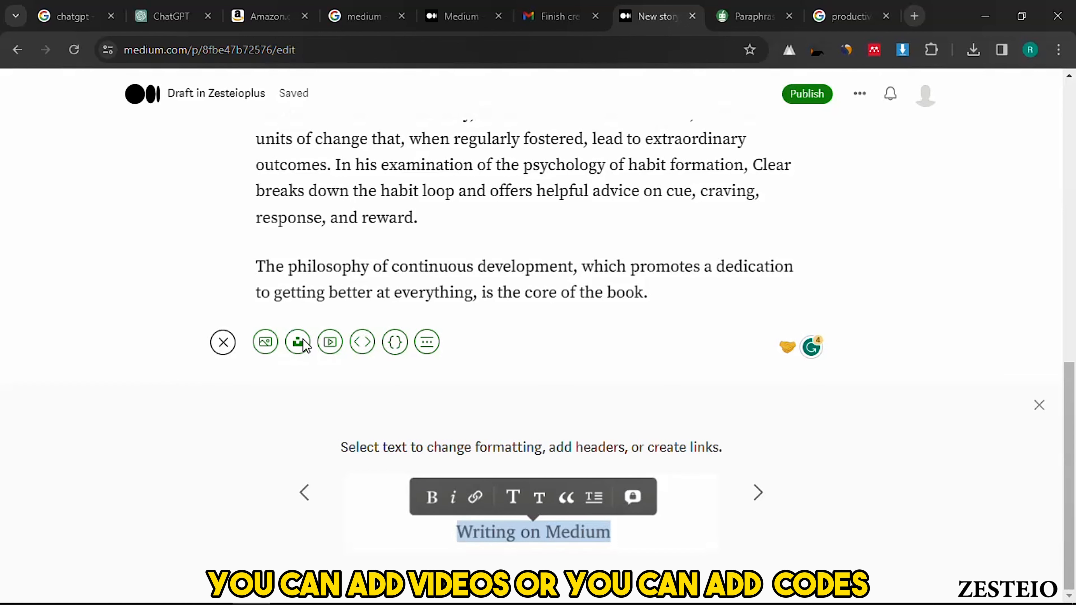
{"action": "mouse_move", "coordinate": [394, 342]}
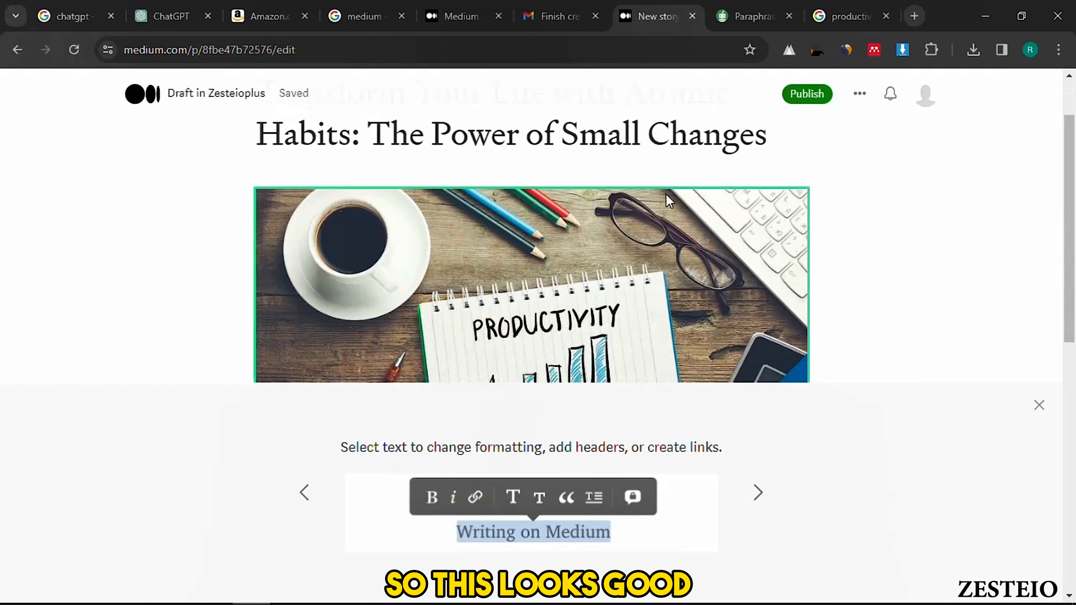
Step: Bring up the publishing preview for the Atomic Habits story
{"action": "left_click", "coordinate": [806, 94]}
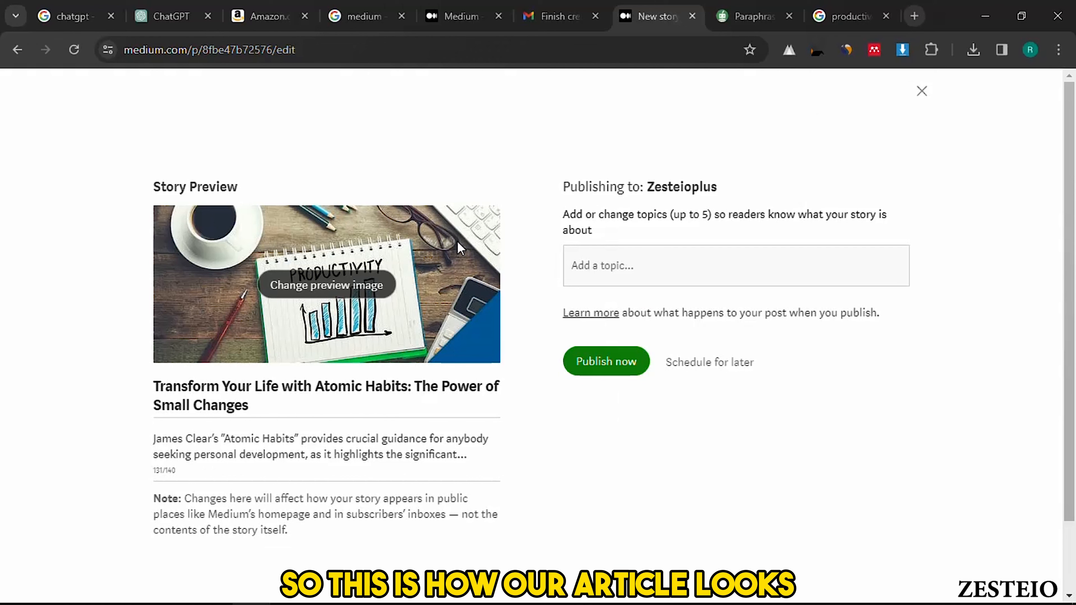
Step: Leave the empty topics field and switch to the ChatGPT conversation
{"action": "left_click", "coordinate": [734, 266]}
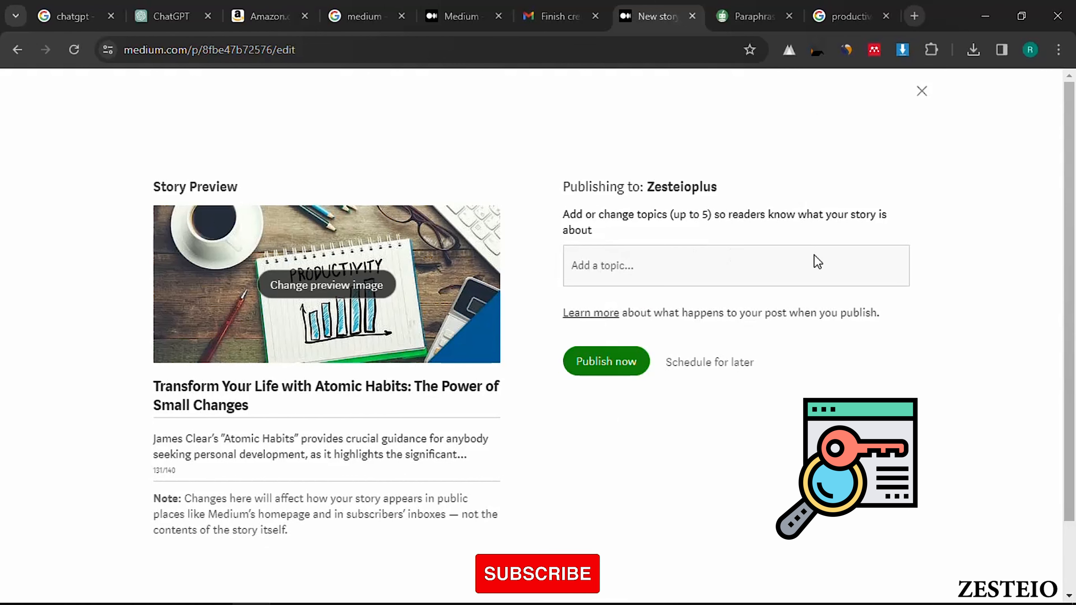
{"action": "left_click", "coordinate": [162, 16]}
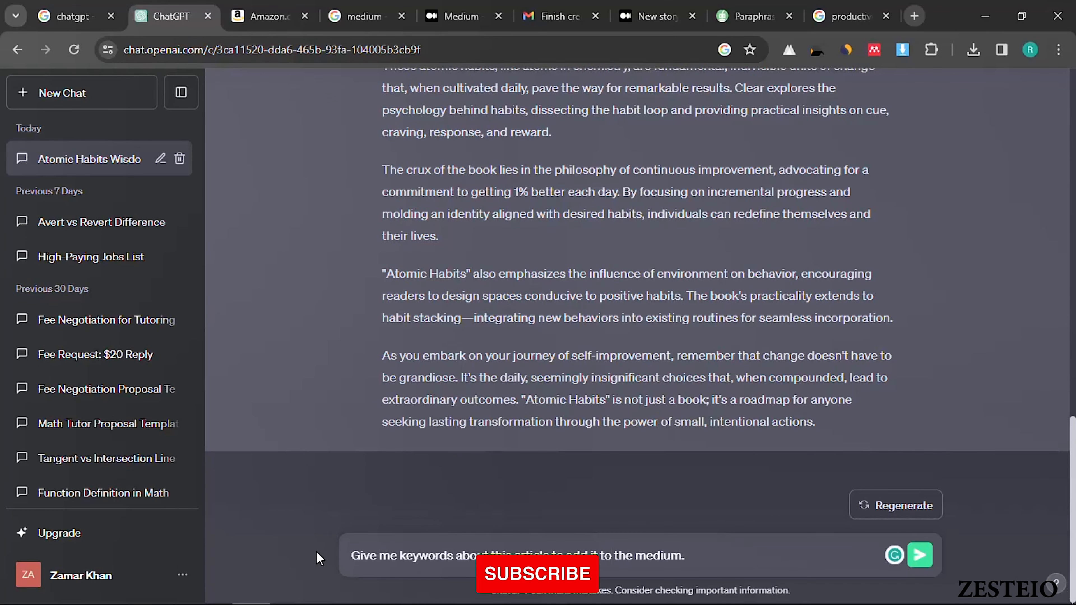
{"action": "mouse_move", "coordinate": [695, 550]}
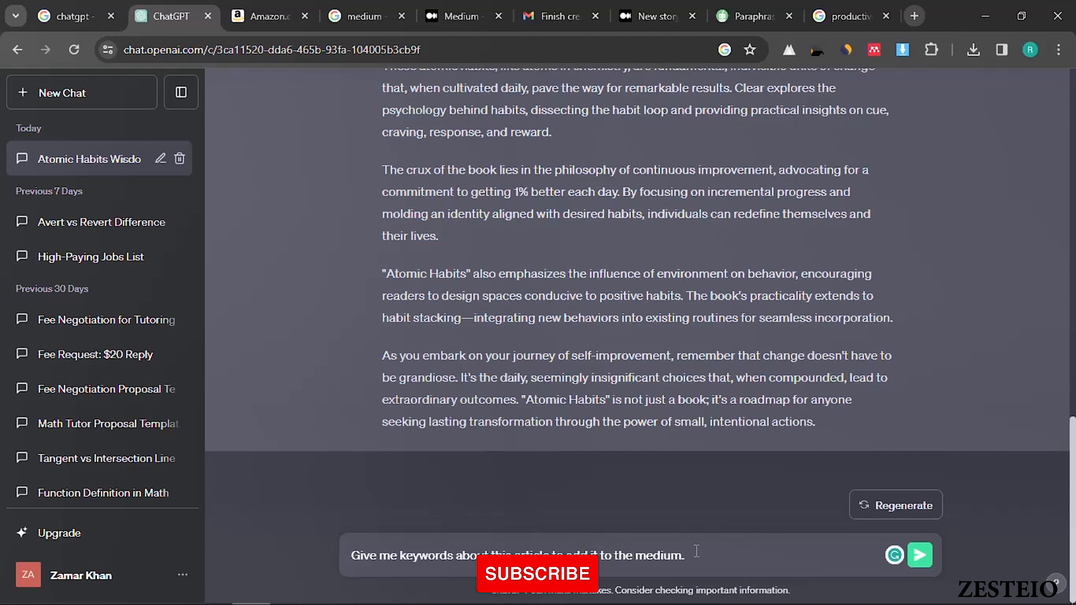
Step: Send ChatGPT the request for article keywords to use as Medium topics
{"action": "left_click", "coordinate": [919, 555]}
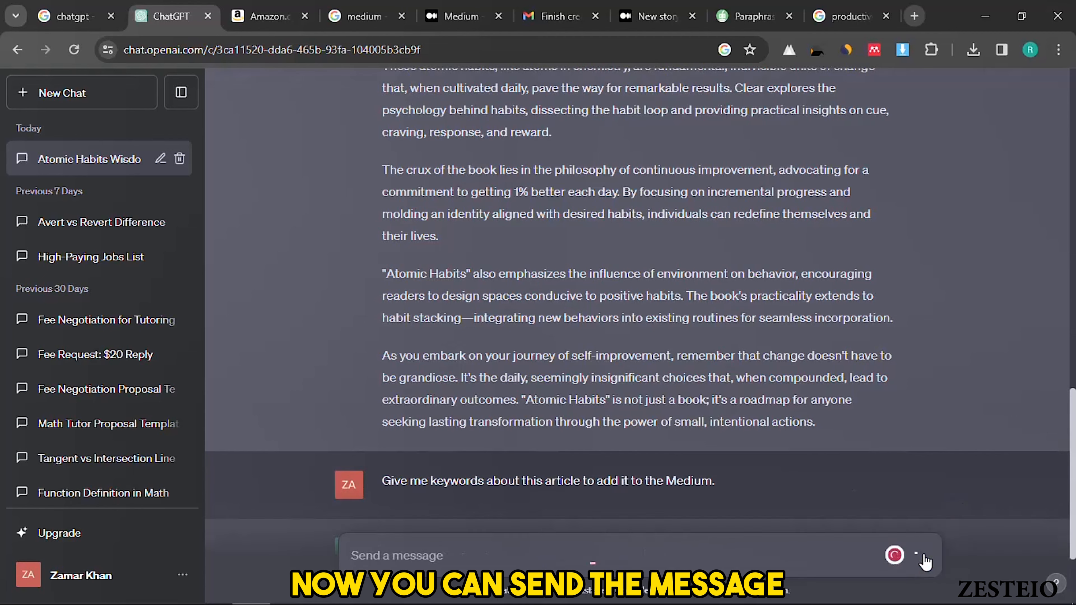
{"action": "left_click", "coordinate": [894, 555]}
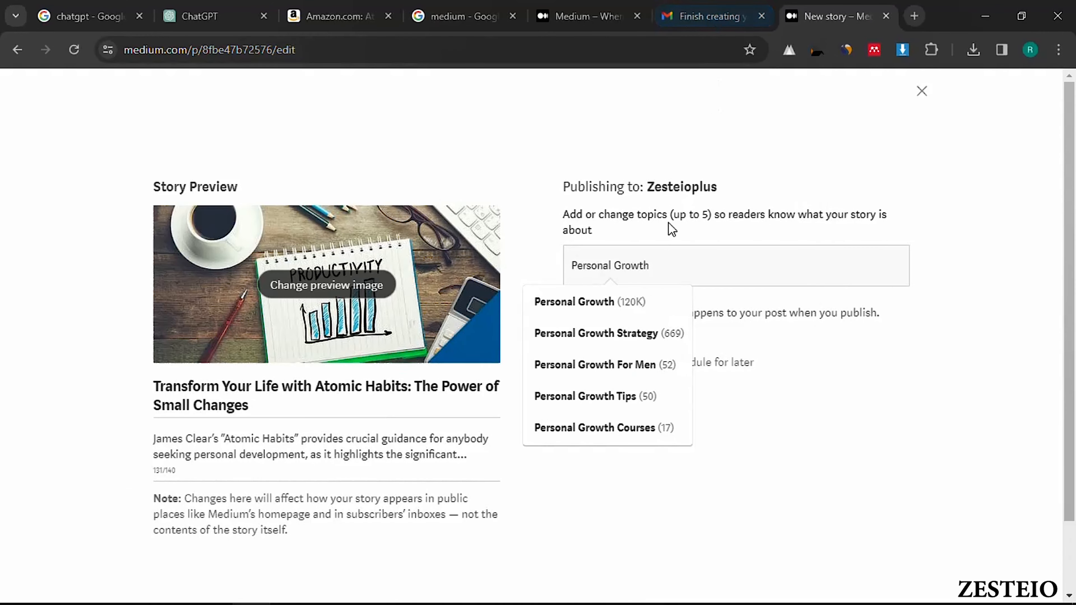
{"action": "mouse_move", "coordinate": [615, 302]}
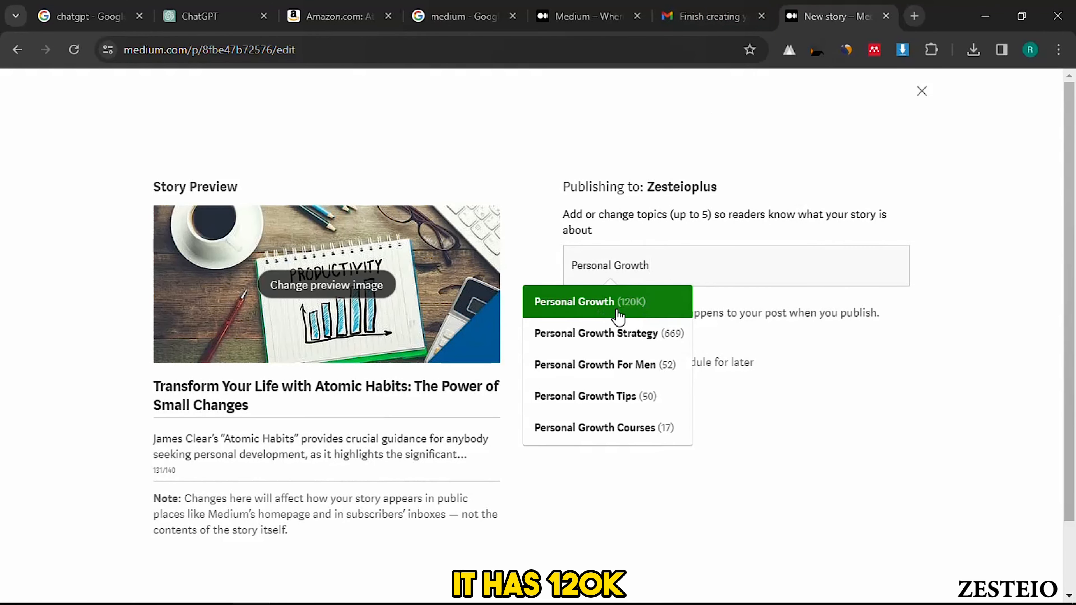
Step: Add Personal Growth, Self Improvement and Productivity as story topics, copying keywords from ChatGPT
{"action": "left_click", "coordinate": [587, 301]}
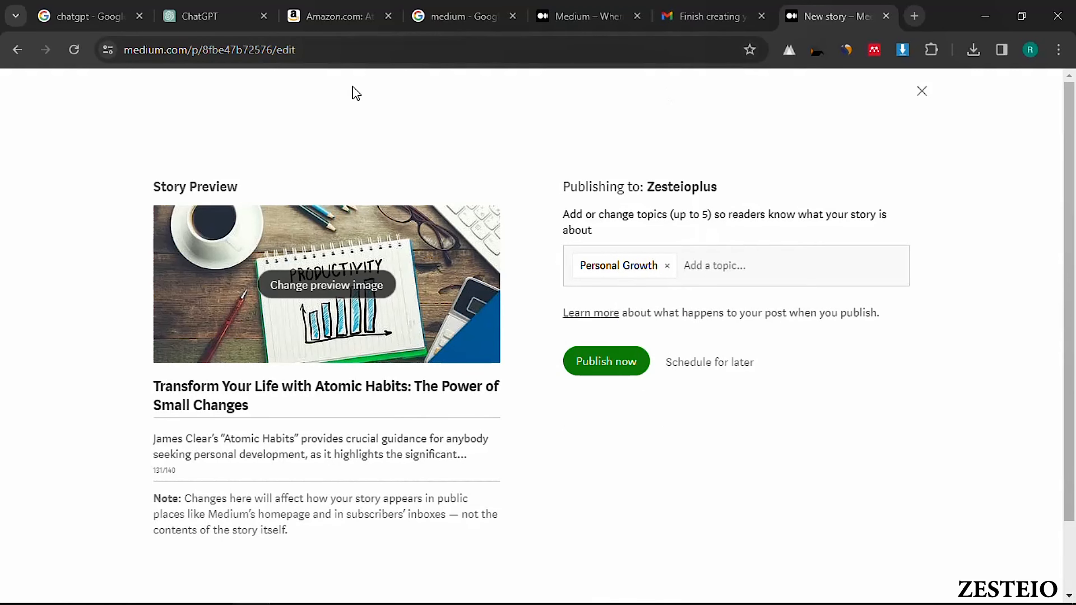
{"action": "left_click", "coordinate": [198, 16]}
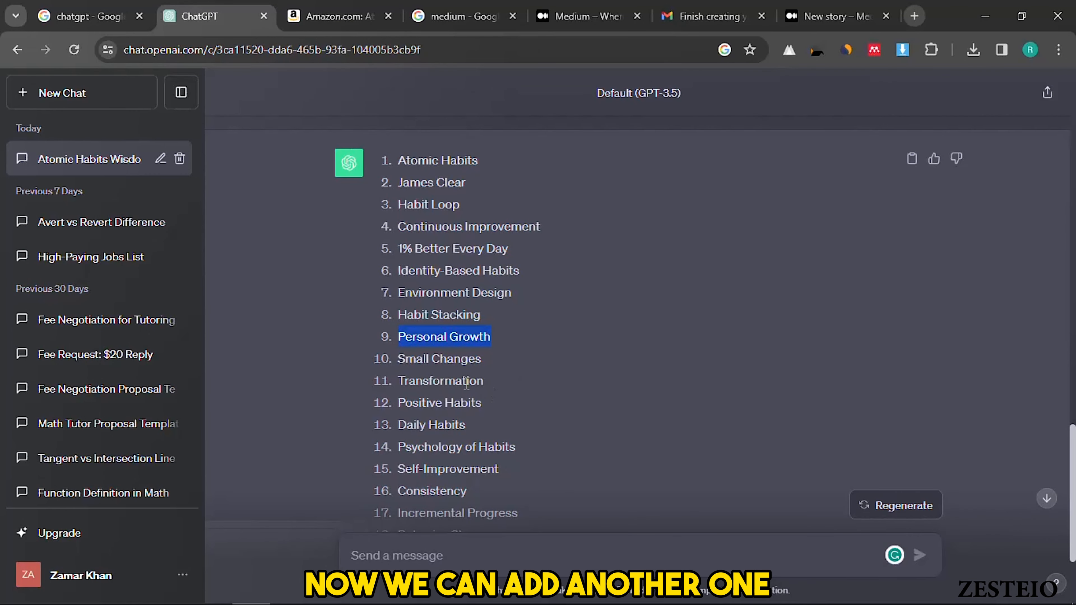
{"action": "double_click", "coordinate": [431, 424]}
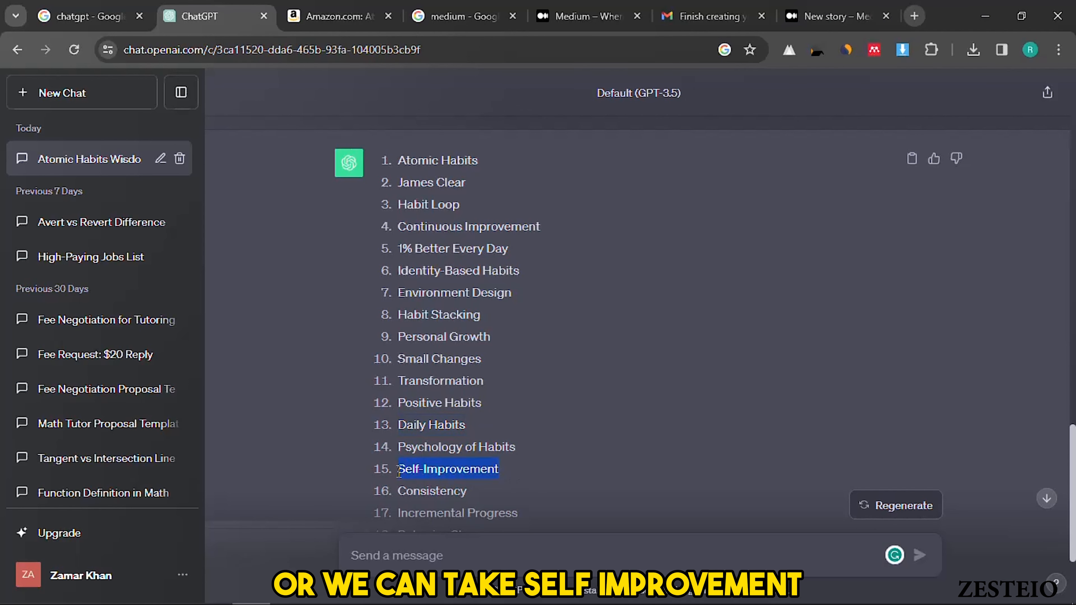
{"action": "mouse_move", "coordinate": [713, 15]}
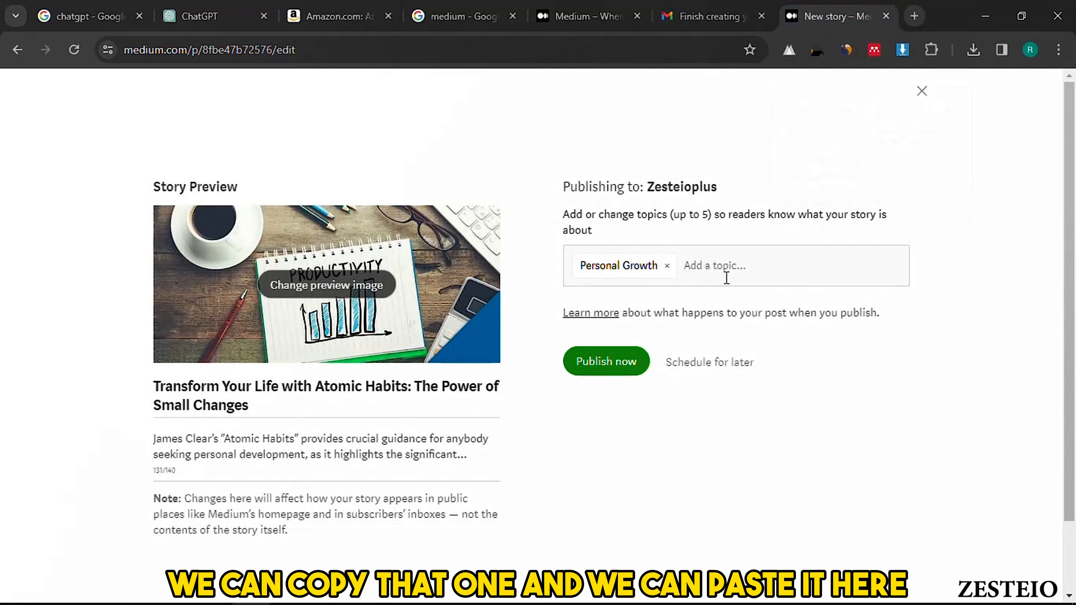
{"action": "type", "text": "Self-Improvement"}
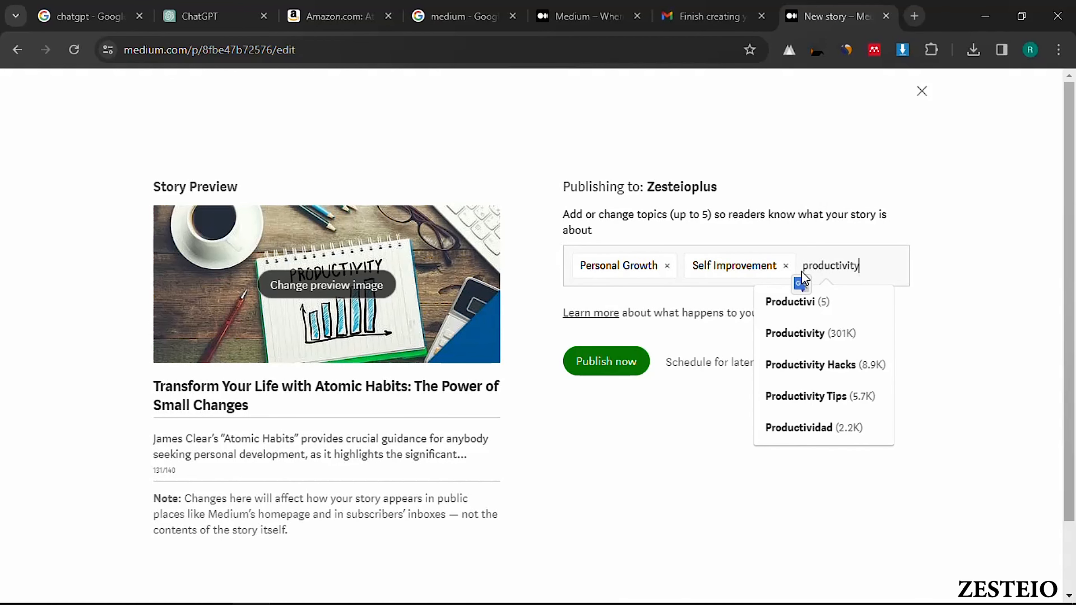
{"action": "mouse_move", "coordinate": [830, 302]}
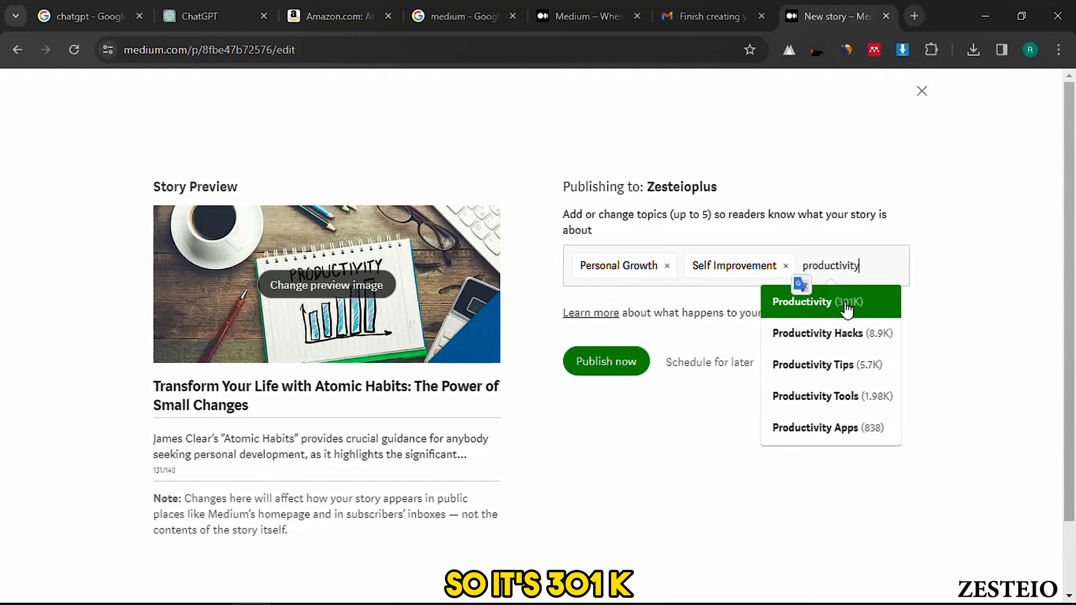
{"action": "left_click", "coordinate": [815, 301]}
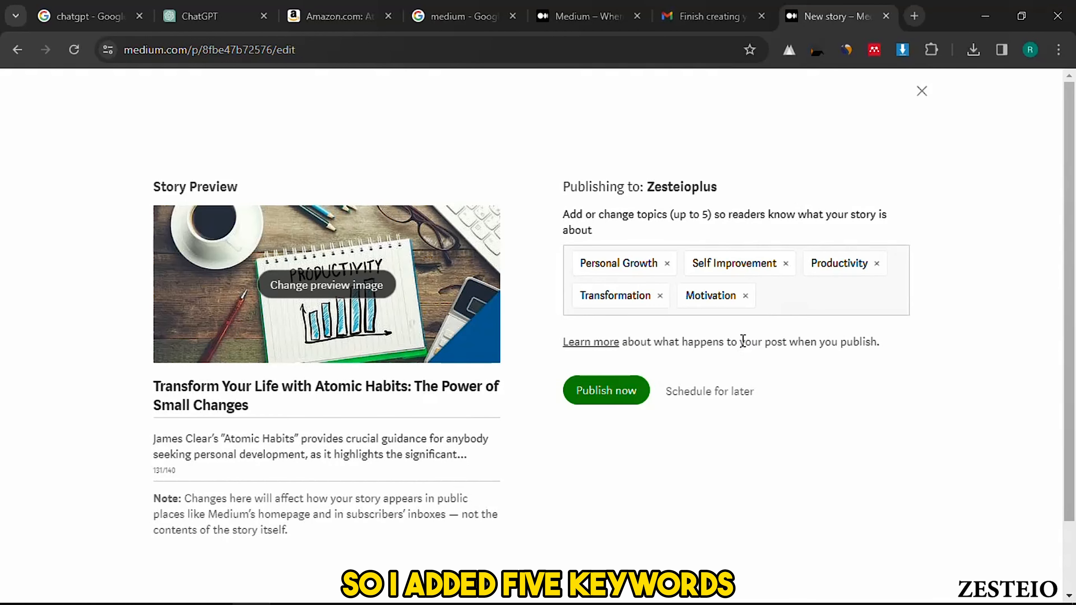
{"action": "mouse_move", "coordinate": [616, 396]}
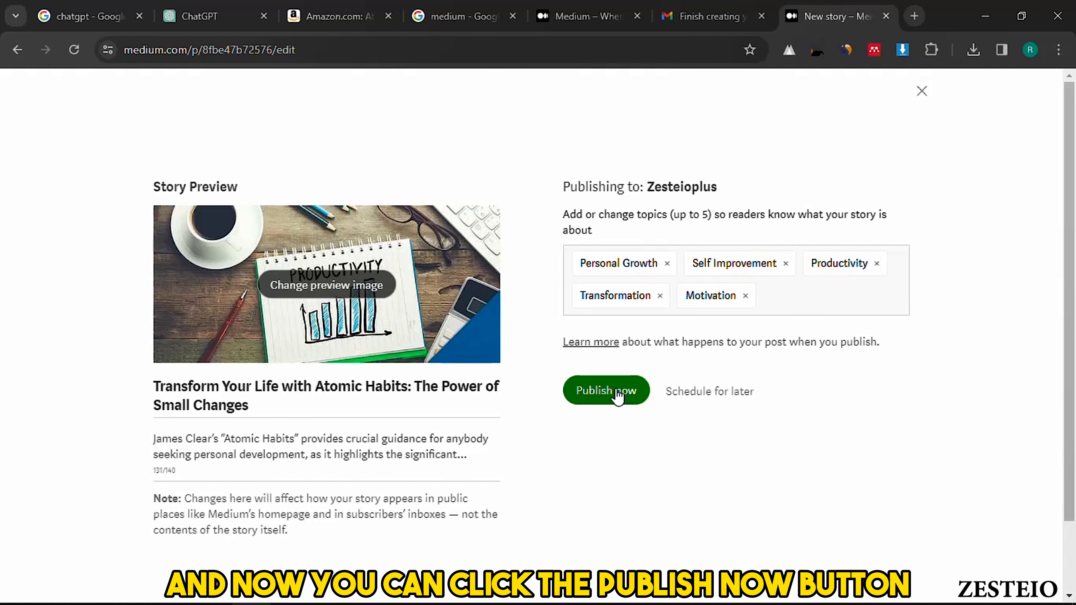
Step: Publish the story now and dismiss the 'Your story is published!' confirmation
{"action": "left_click", "coordinate": [605, 390]}
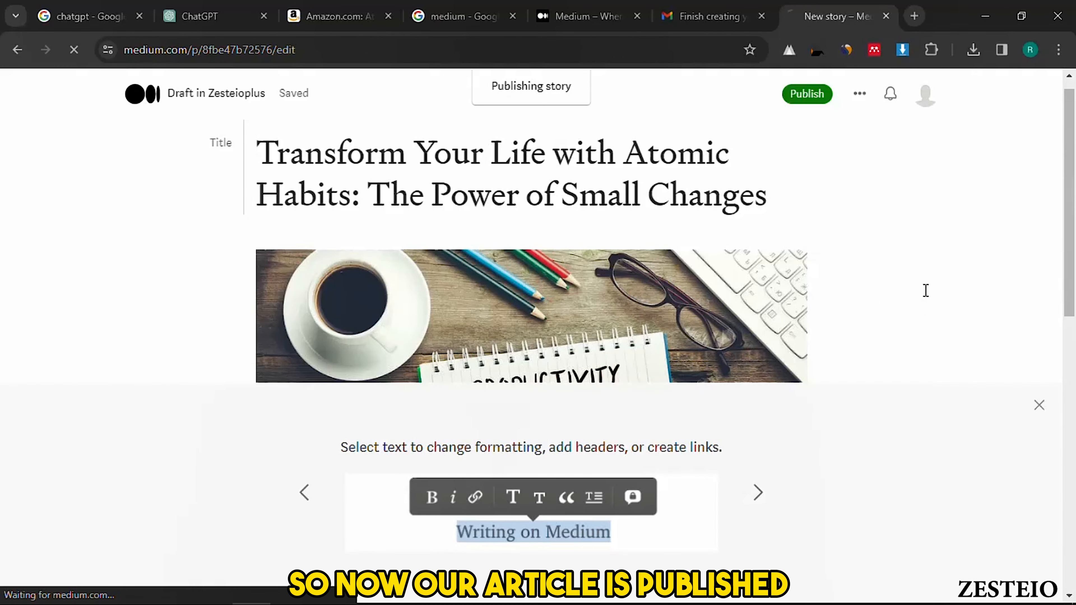
{"action": "left_click", "coordinate": [806, 94]}
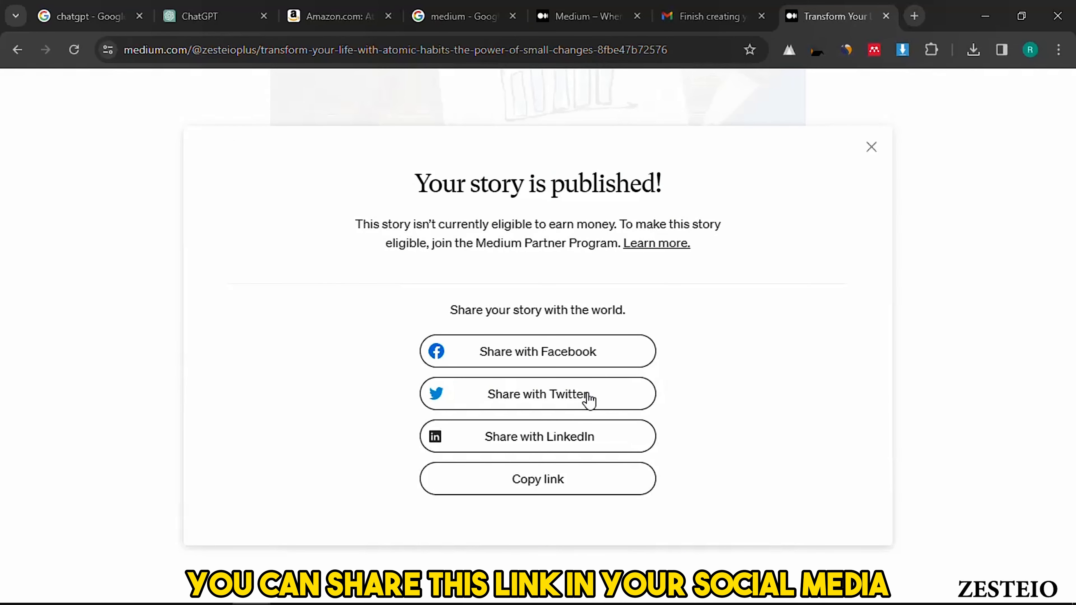
{"action": "left_click", "coordinate": [871, 147]}
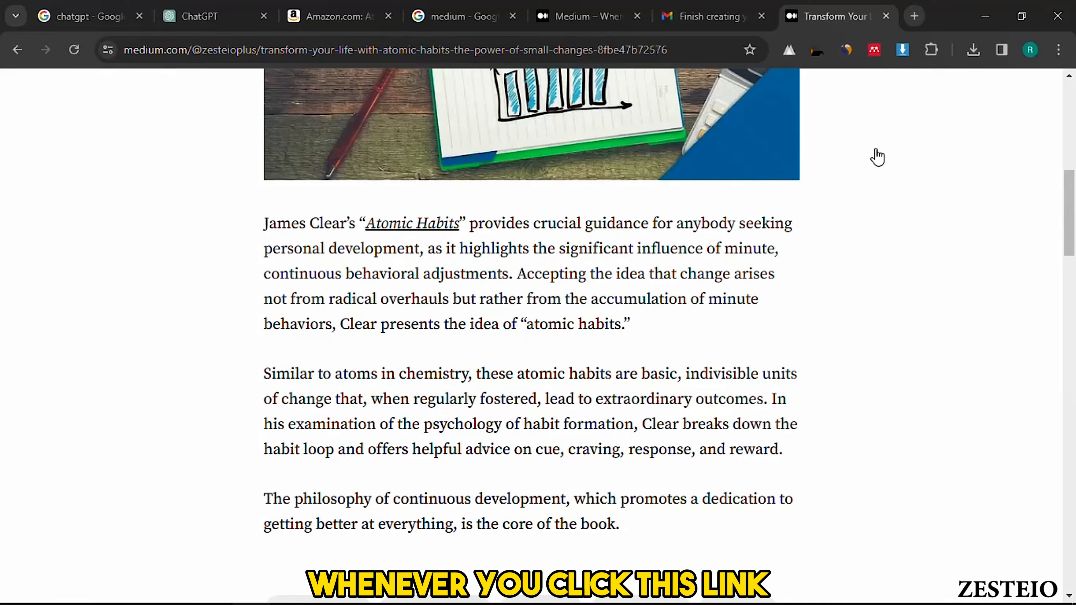
Step: Follow the Atomic Habits link in an incognito window to confirm it reaches Amazon
{"action": "scroll", "scroll_direction": "down", "scroll_amount": 3}
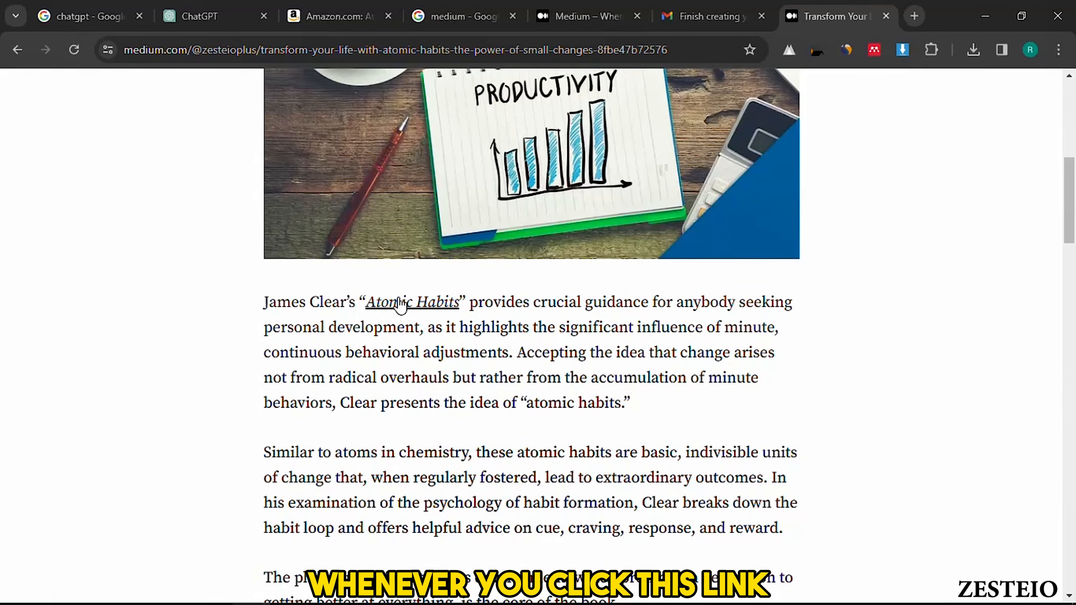
{"action": "right_click", "coordinate": [412, 302]}
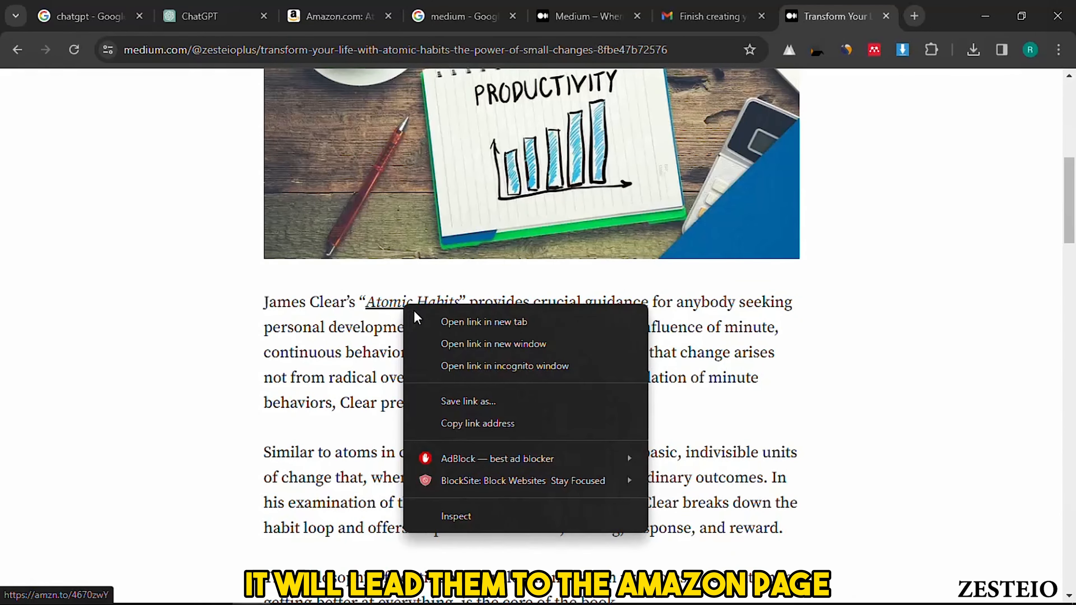
{"action": "left_click", "coordinate": [504, 366]}
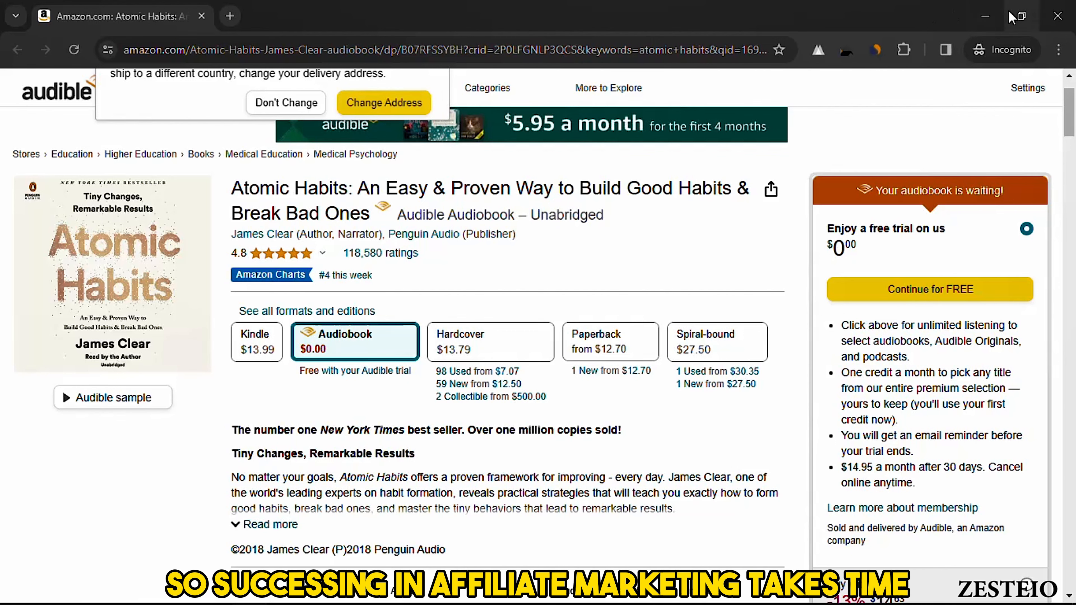
Step: Close the Amazon window, return to the published story and bring up account options
{"action": "left_click", "coordinate": [831, 15]}
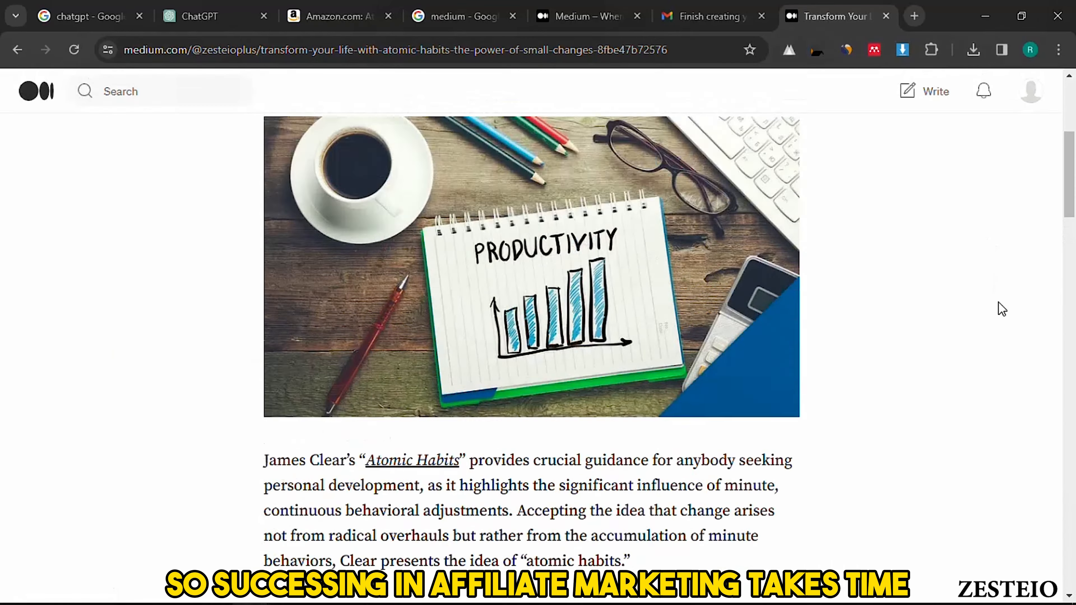
{"action": "scroll", "scroll_direction": "up", "scroll_amount": 3}
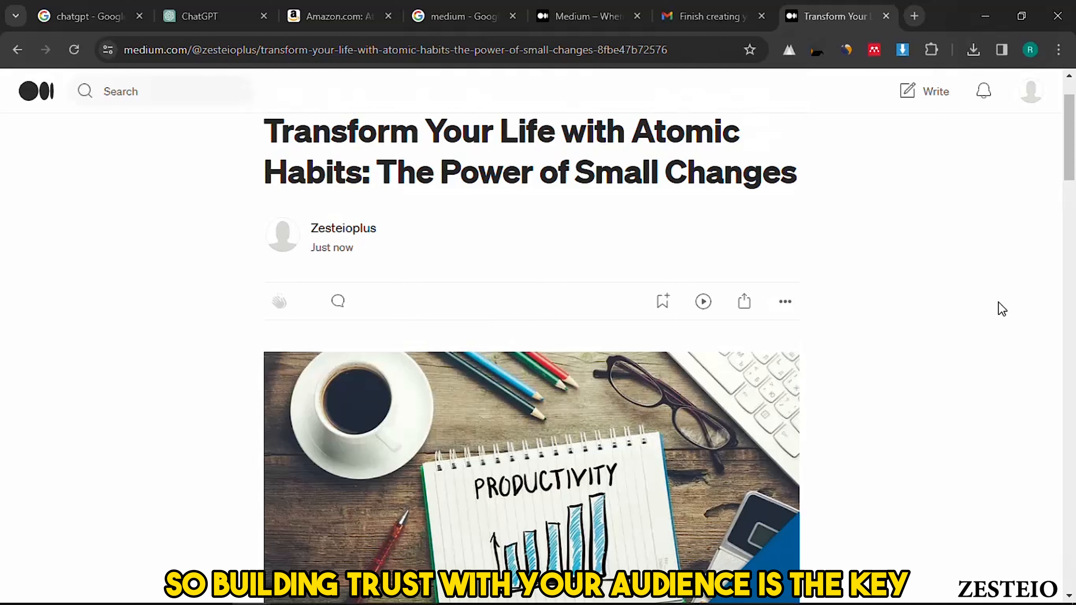
{"action": "left_click", "coordinate": [1031, 90]}
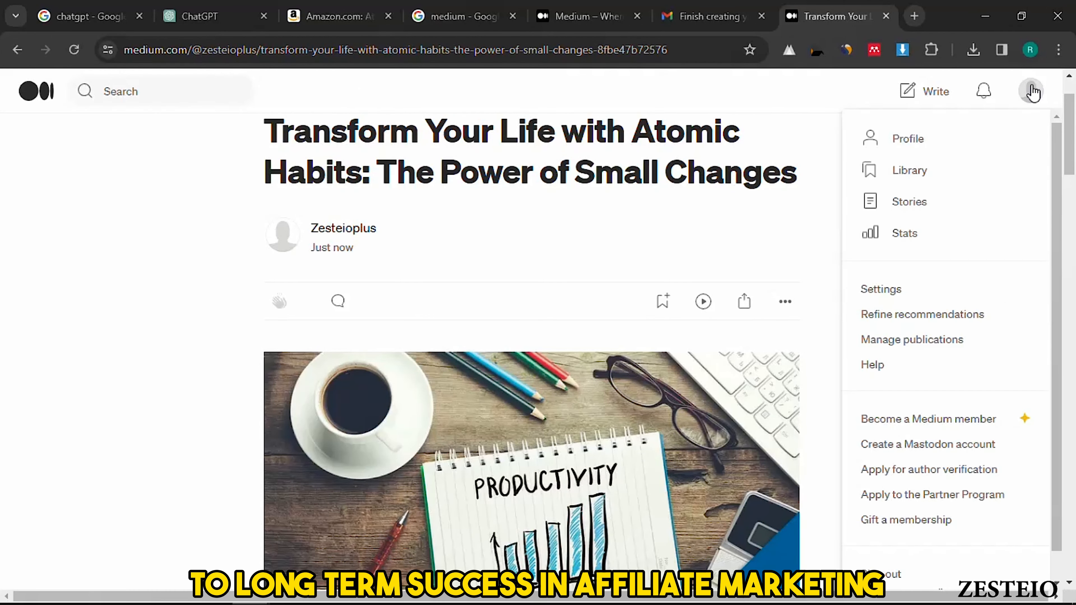
Step: Go to the Stats page, showing 0 views over the last 30 days
{"action": "left_click", "coordinate": [904, 233]}
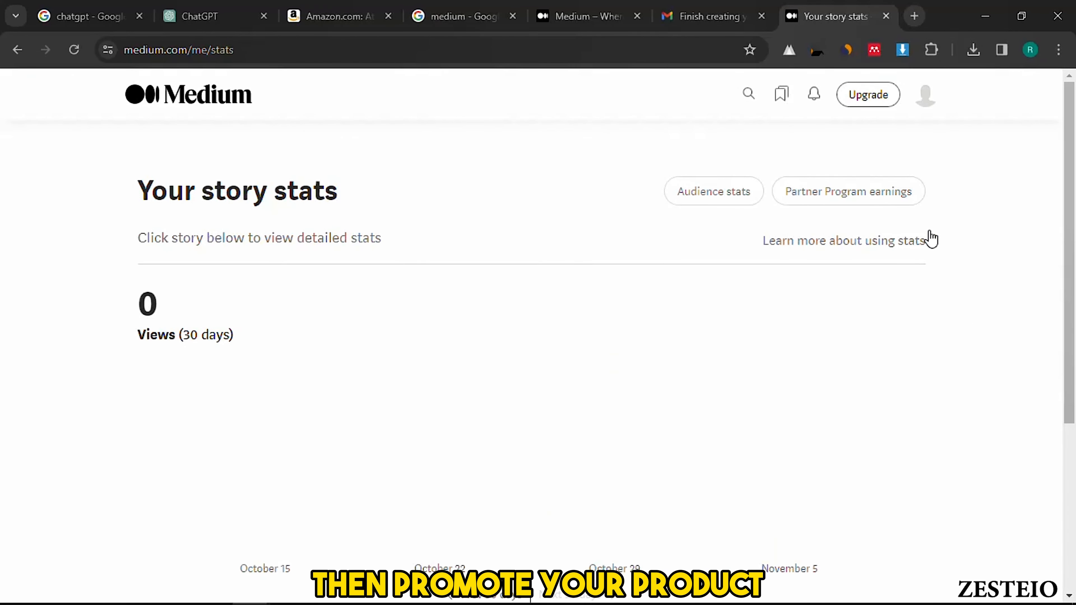
{"action": "mouse_move", "coordinate": [24, 40]}
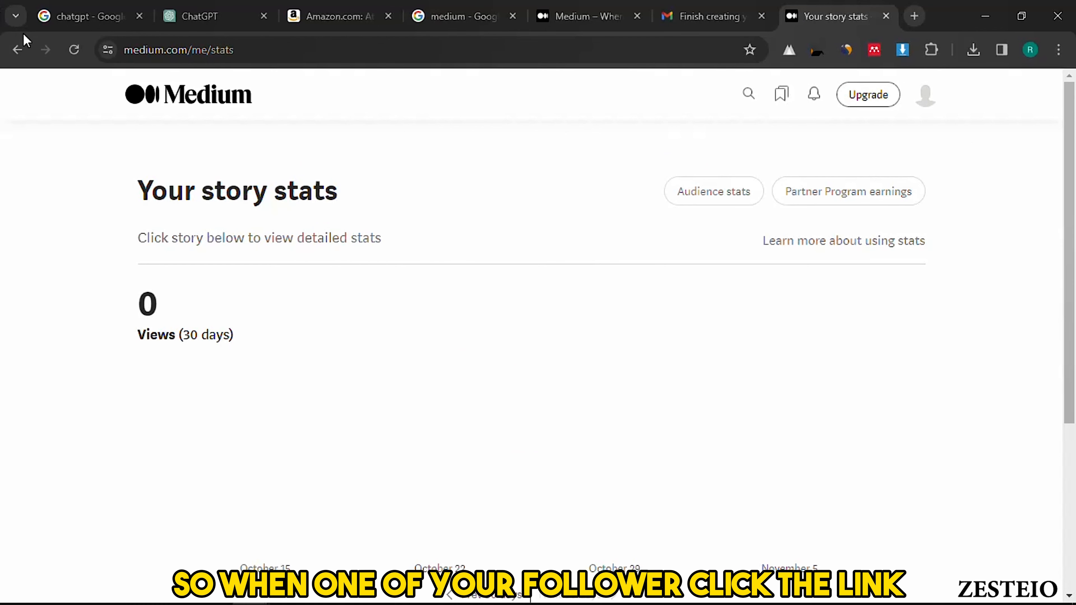